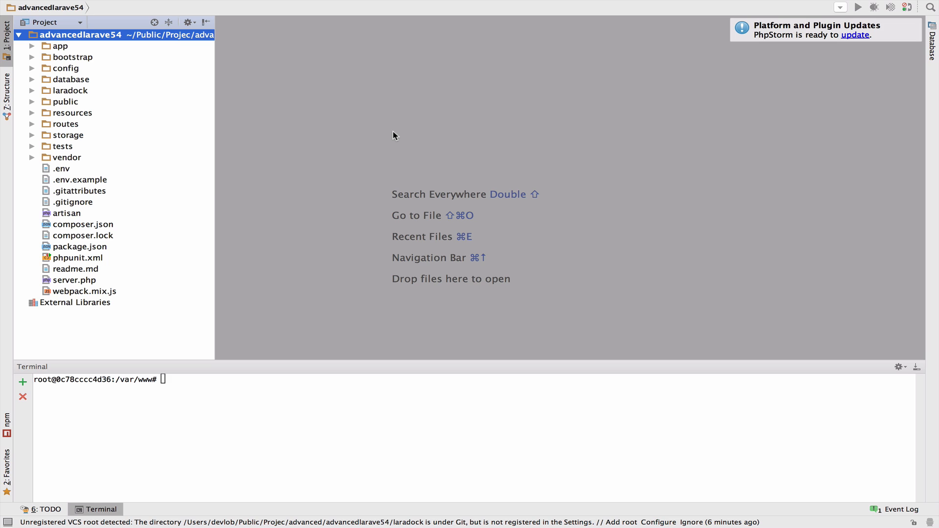
pyautogui.moveTo(327, 435)
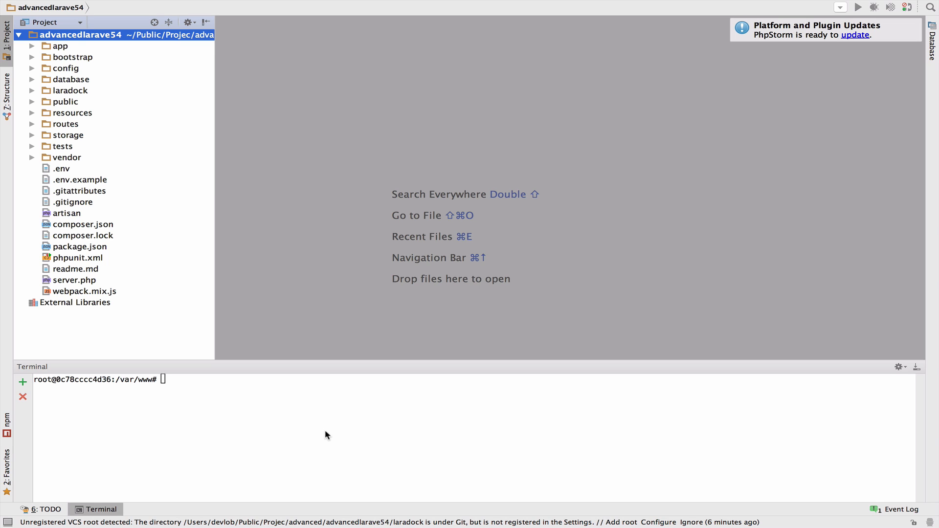
# Run php artisan make:model Profile -m to generate the Profile model with its migration
pyautogui.write('php')
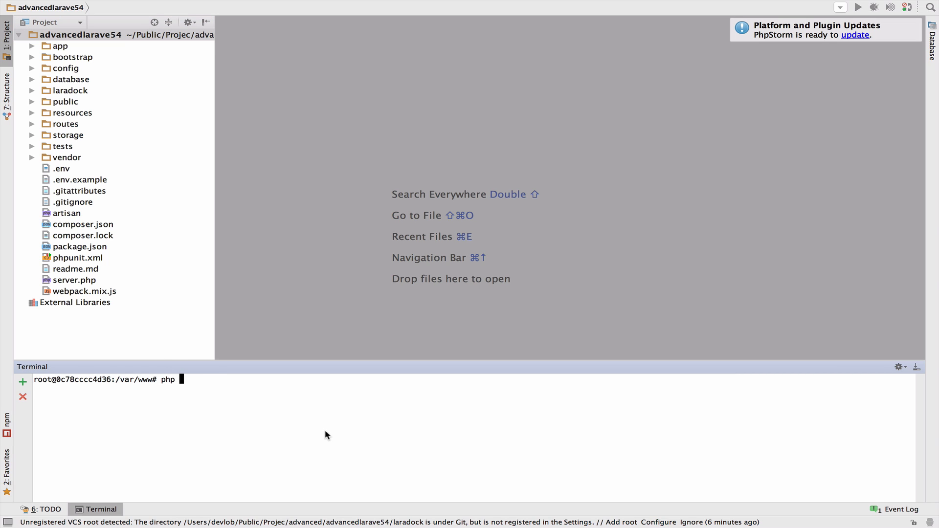
pyautogui.write('artisan make:m')
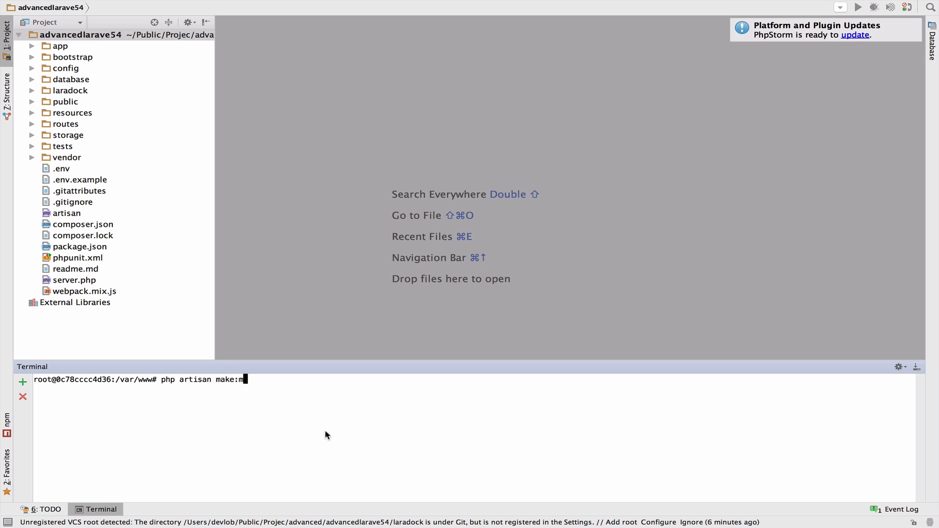
pyautogui.write('odel Profile -')
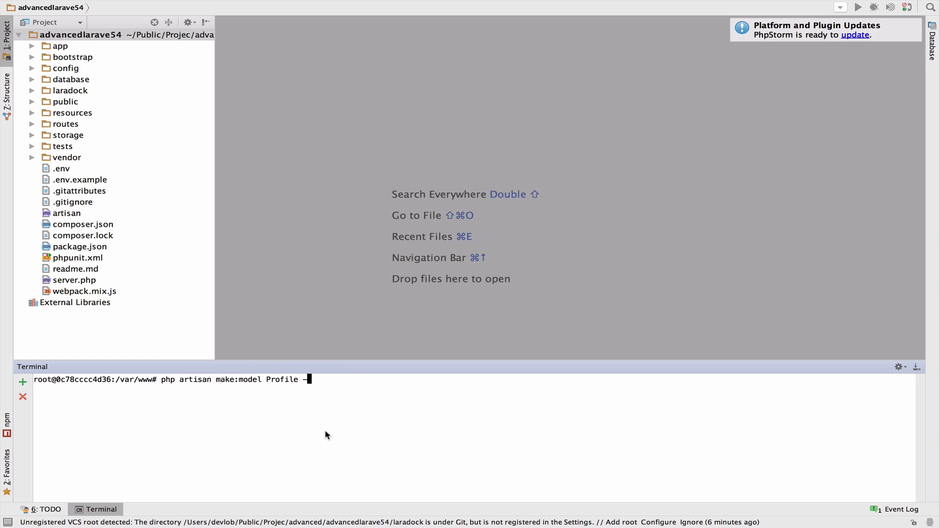
pyautogui.write('-m')
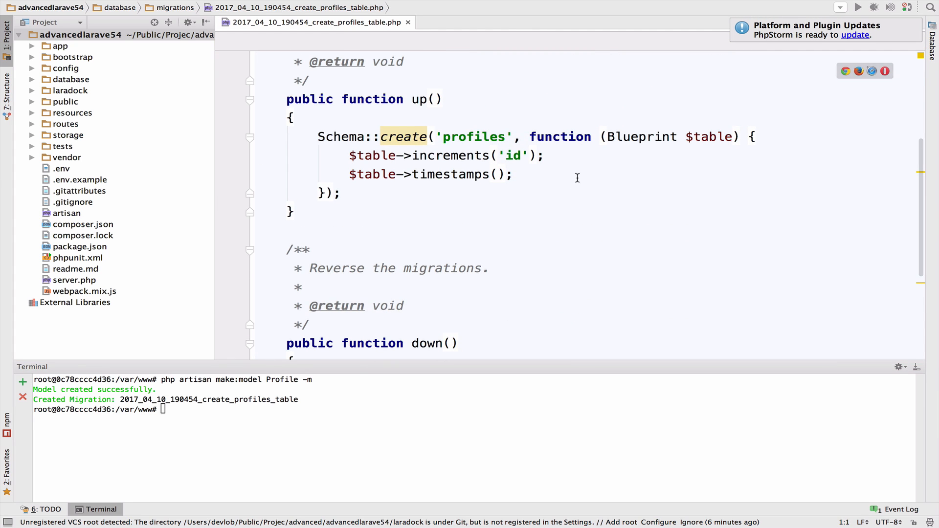
# Define user_id integer, city string(64) and about text columns in the profiles migration
pyautogui.write('$t')
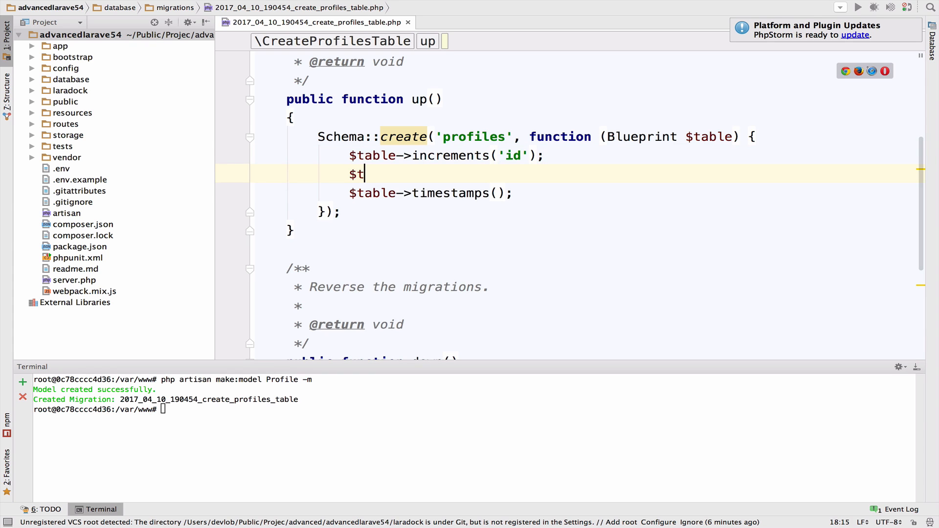
pyautogui.write('able->integer(')
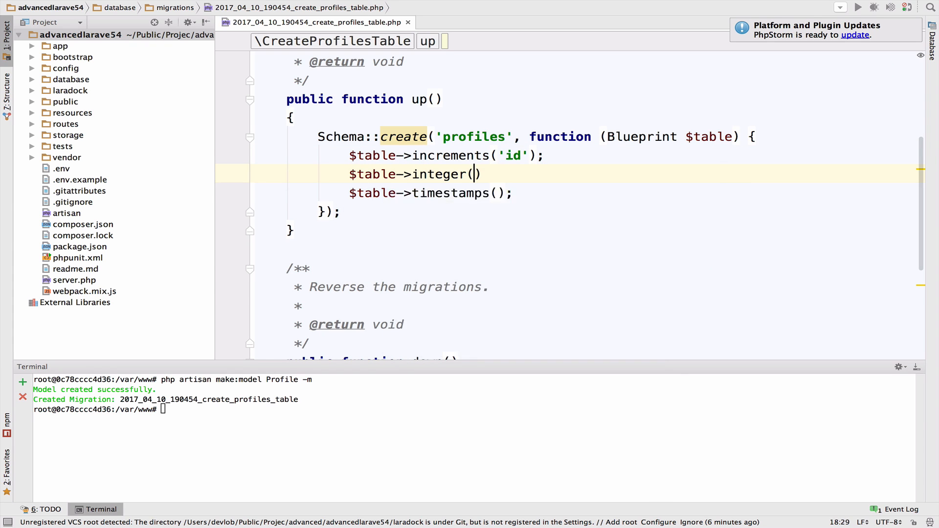
pyautogui.write("'user_id');")
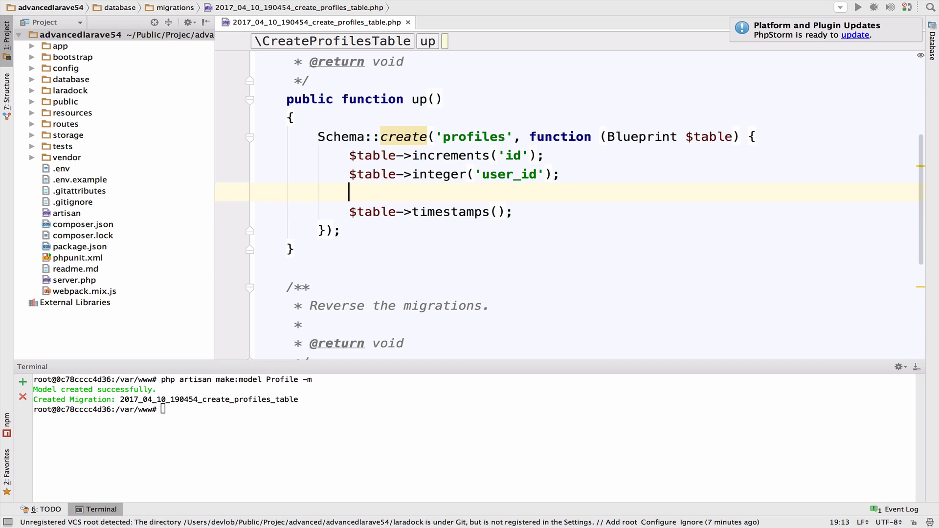
pyautogui.write('$t')
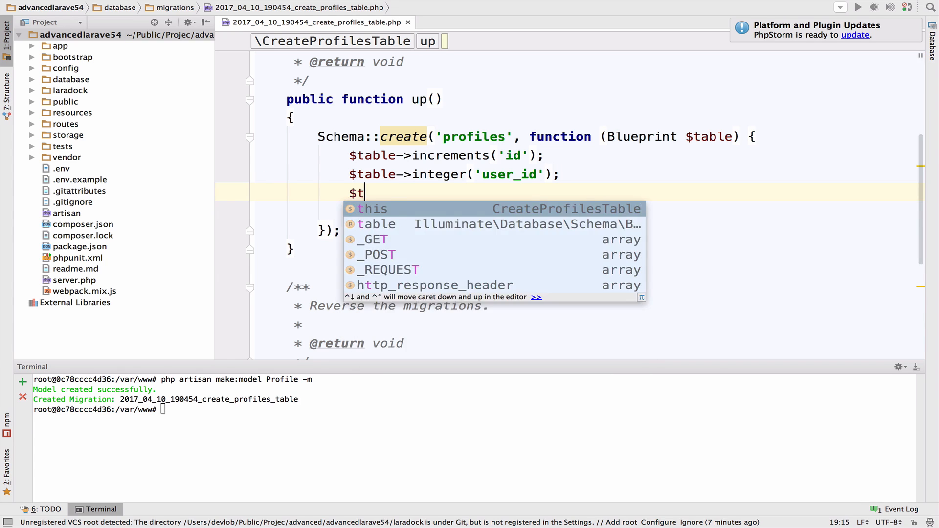
pyautogui.write('able->string(')
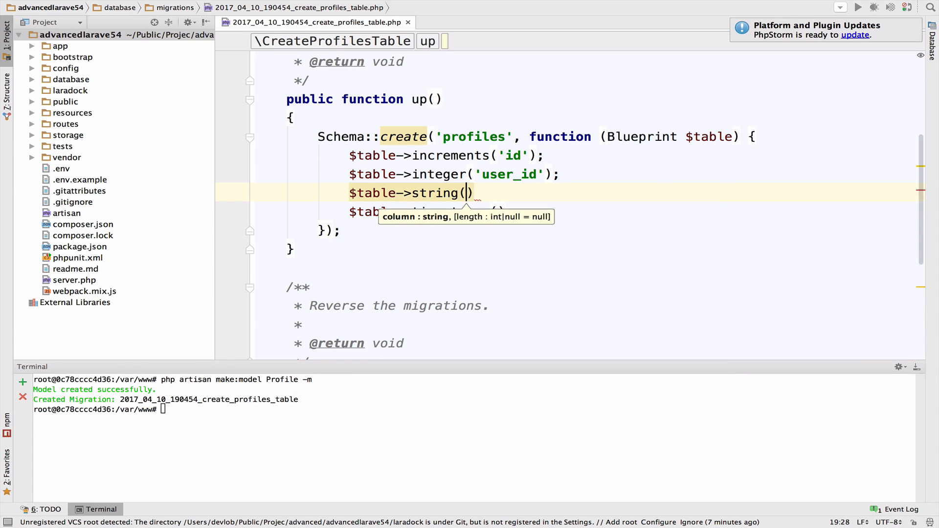
pyautogui.write("'city',")
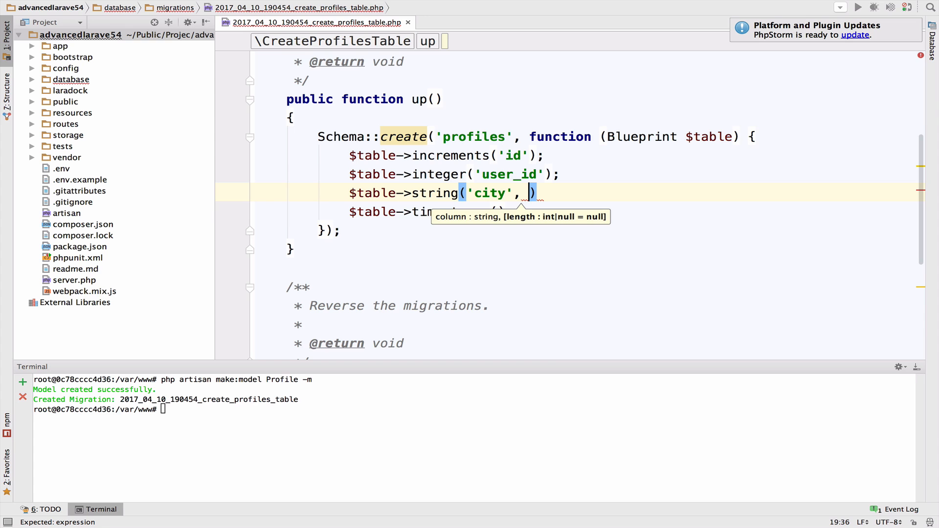
pyautogui.write('64')
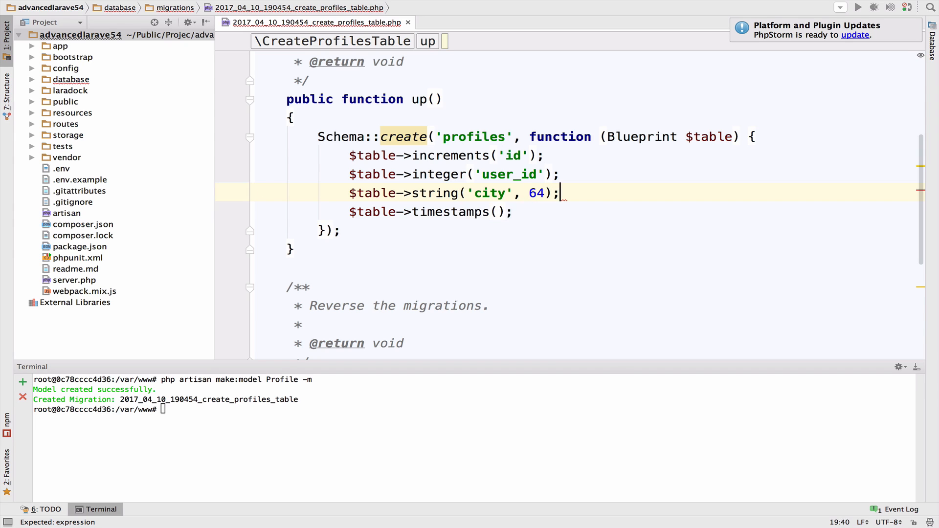
pyautogui.write('$table->a')
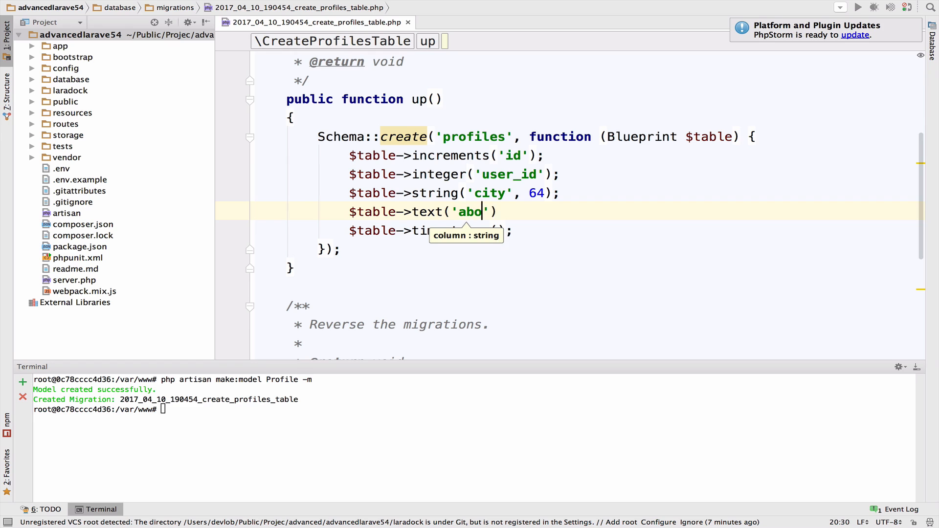
pyautogui.write('ut')
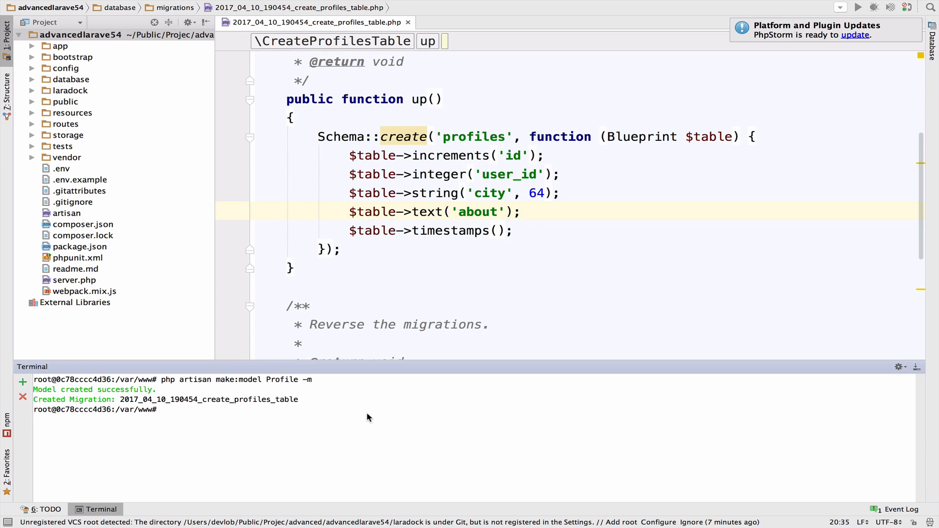
# Run php artisan migrate to create the profiles table
pyautogui.write('php artisan migrate')
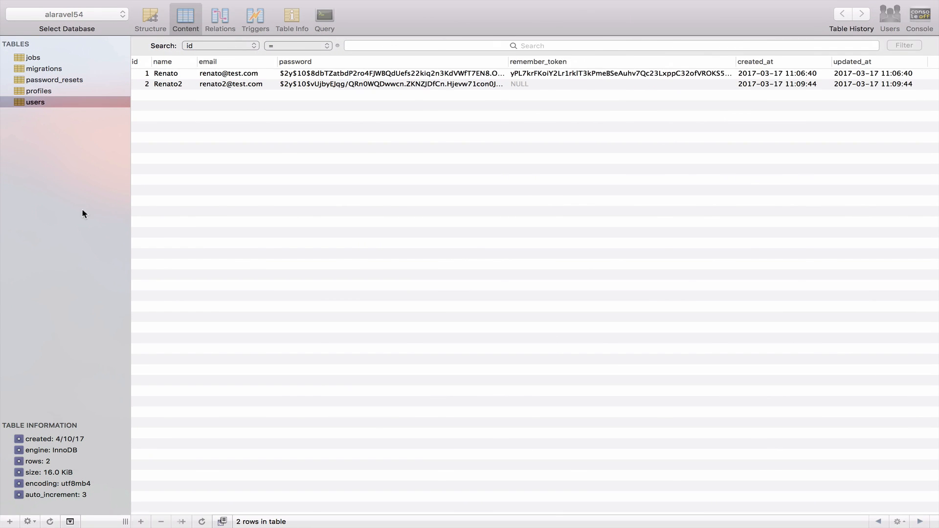
# Select the project's database in Sequel Pro to see the profiles table beside users
pyautogui.click(37, 90)
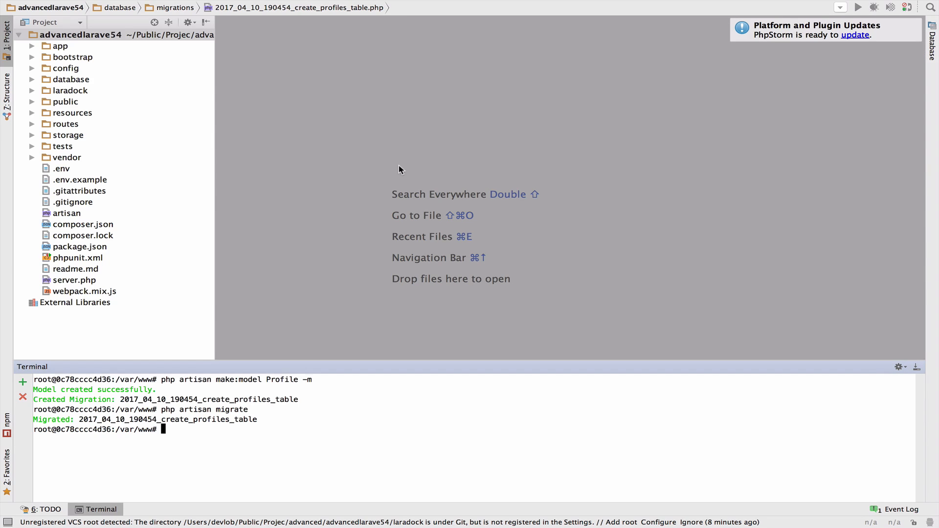
# Open app/User.php and then app/Profile.php via Go to File
pyautogui.write('profiles')
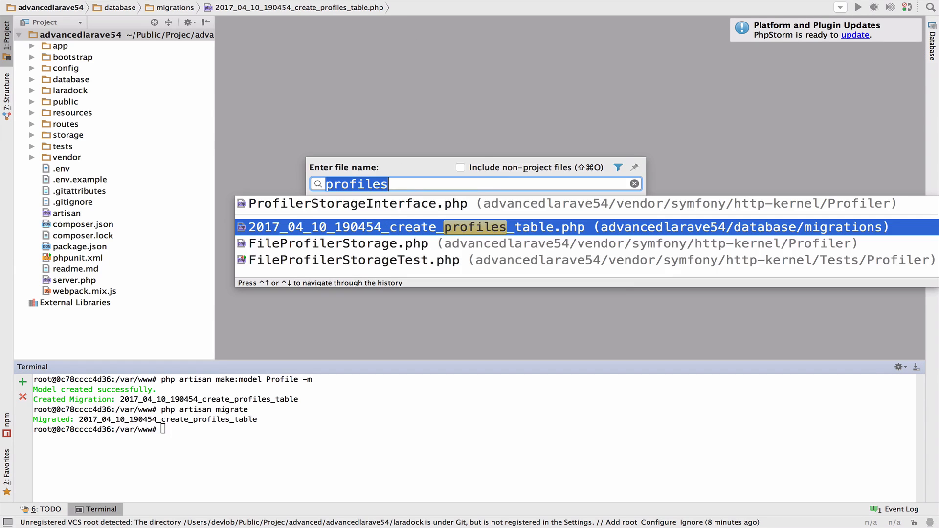
pyautogui.write('User')
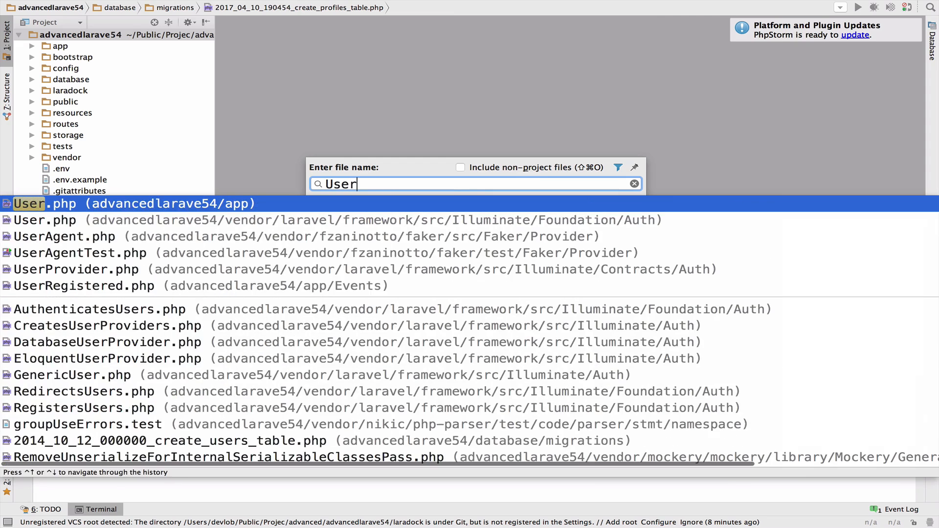
pyautogui.write('profil')
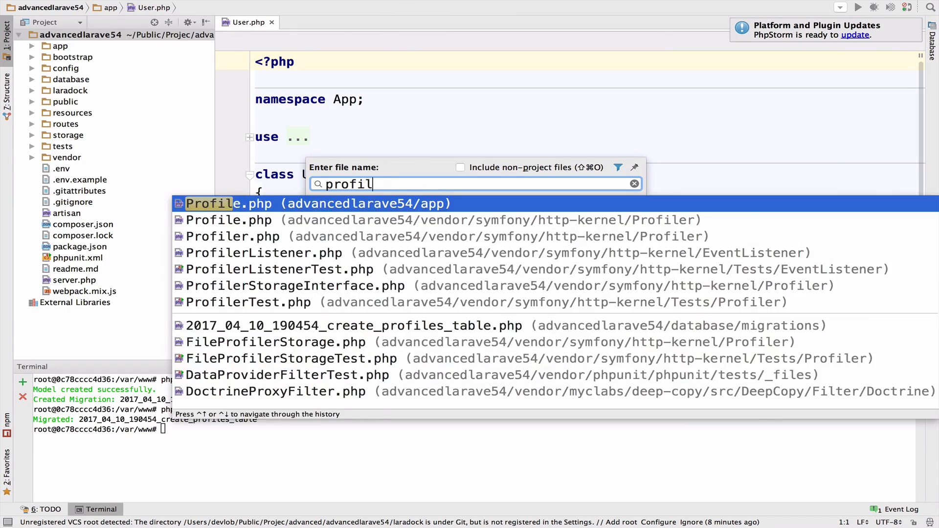
pyautogui.click(229, 203)
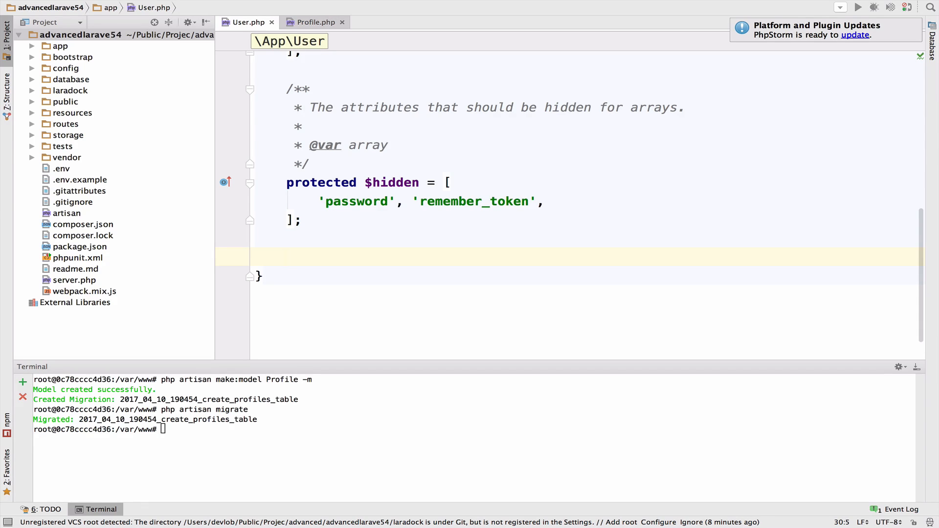
# Add a public profile() method returning $this->hasOne(Profile::class) to the User model
pyautogui.click(438, 259)
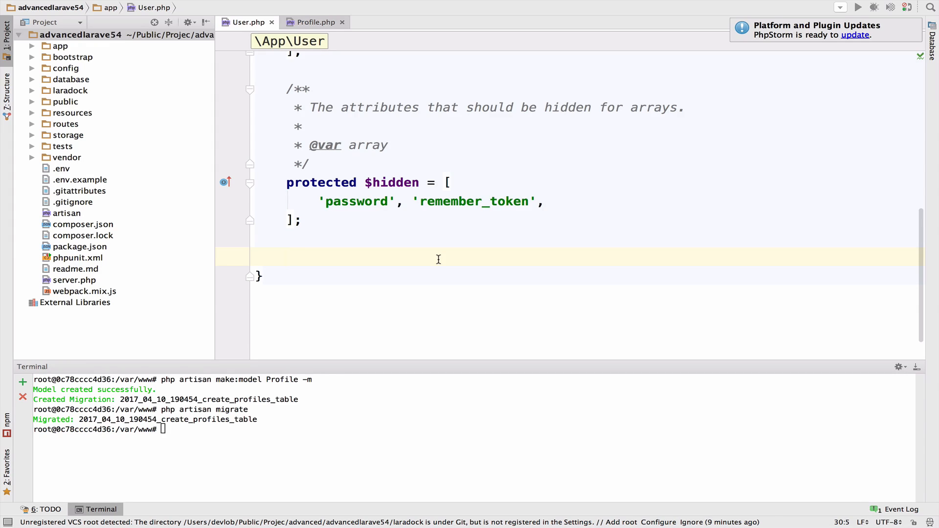
pyautogui.write('public function profile(')
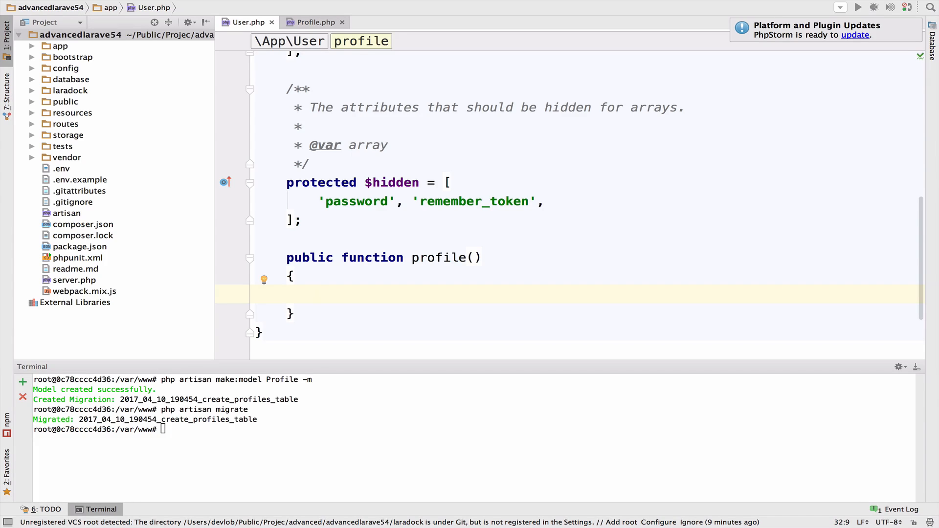
pyautogui.write('return')
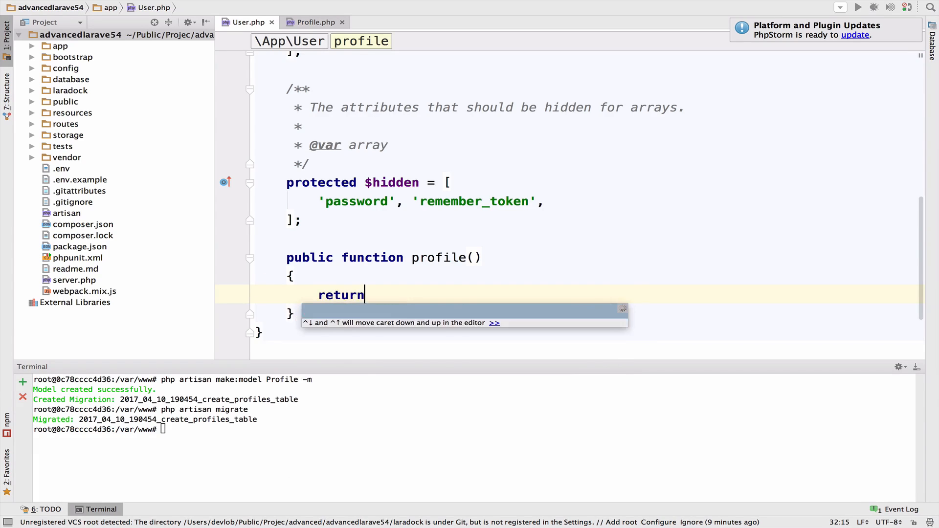
pyautogui.write('$this->has')
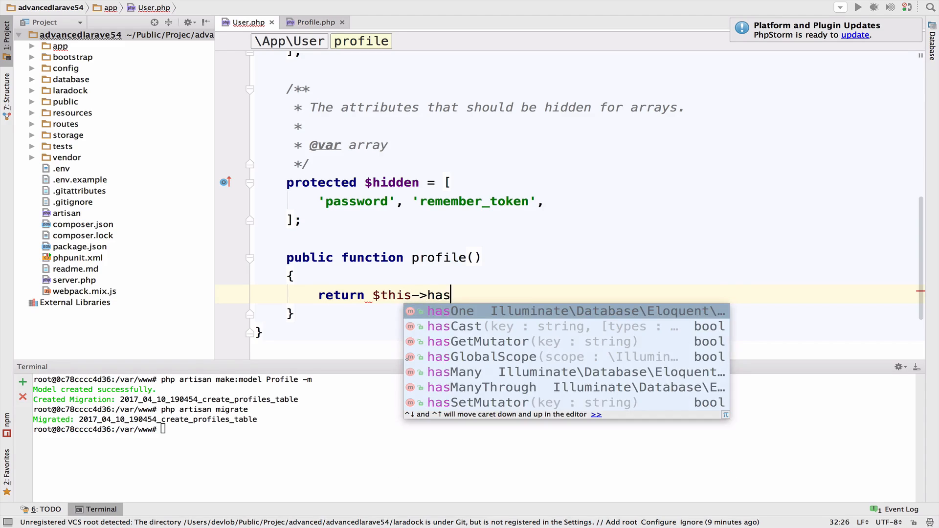
pyautogui.write('One(Profile::class);')
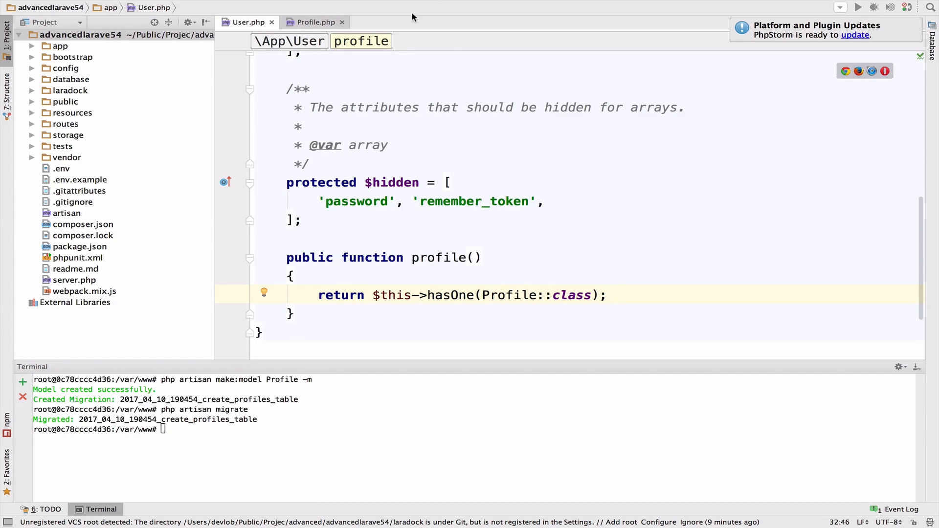
# Open Auth/RegisterController.php from the app folder, showing the create method firing UserRegistered
pyautogui.click(316, 23)
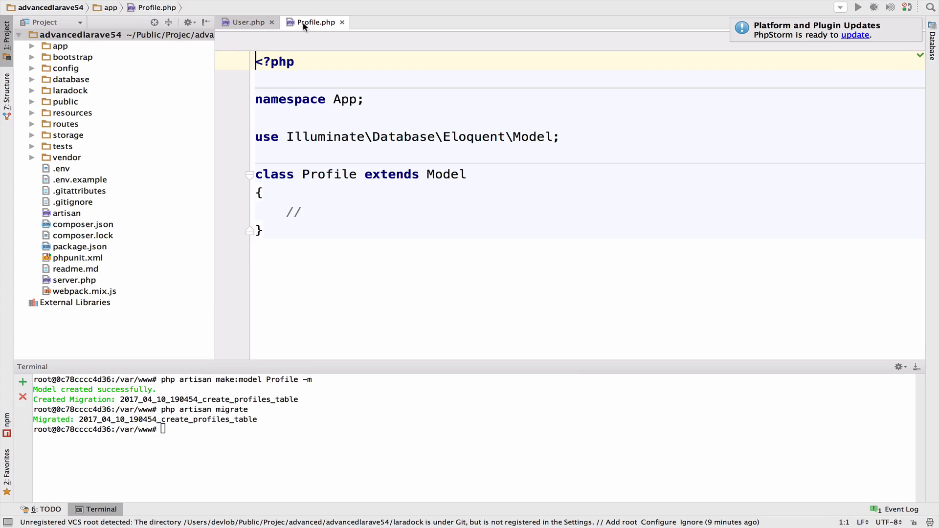
pyautogui.moveTo(368, 200)
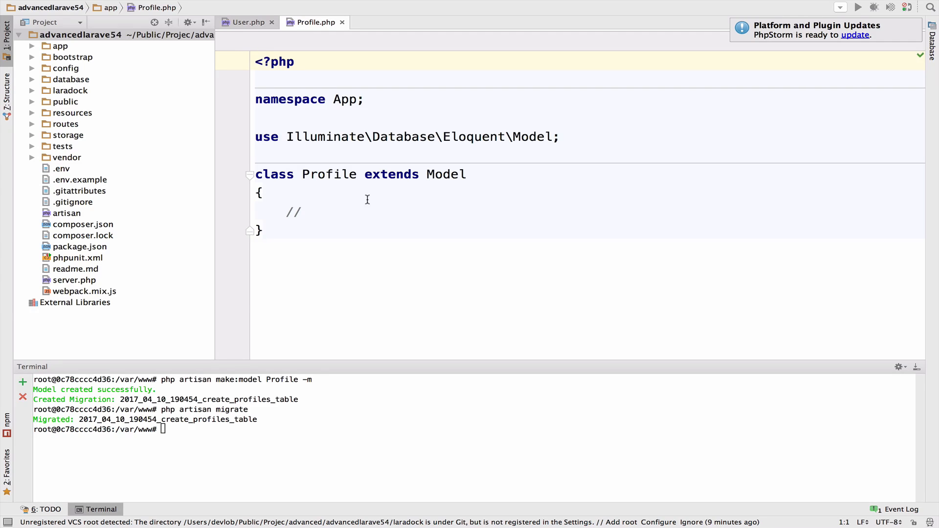
pyautogui.click(61, 46)
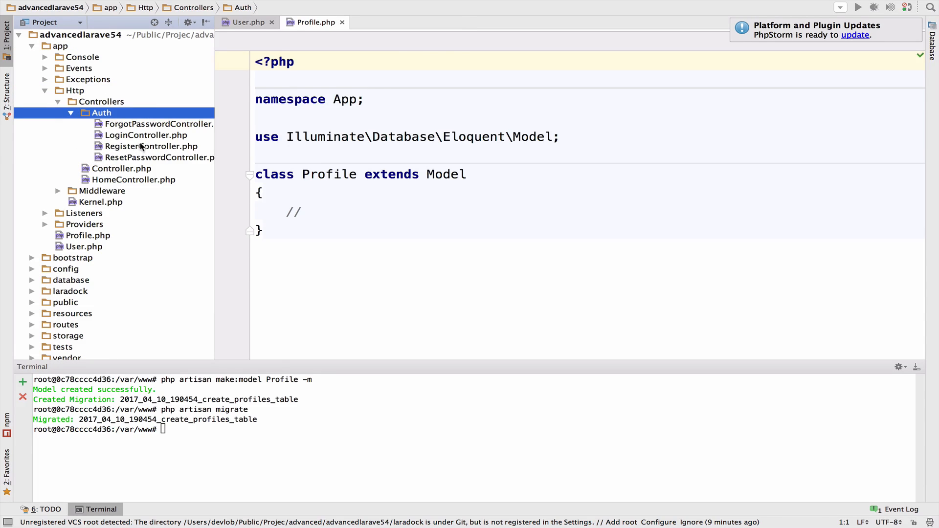
pyautogui.doubleClick(150, 146)
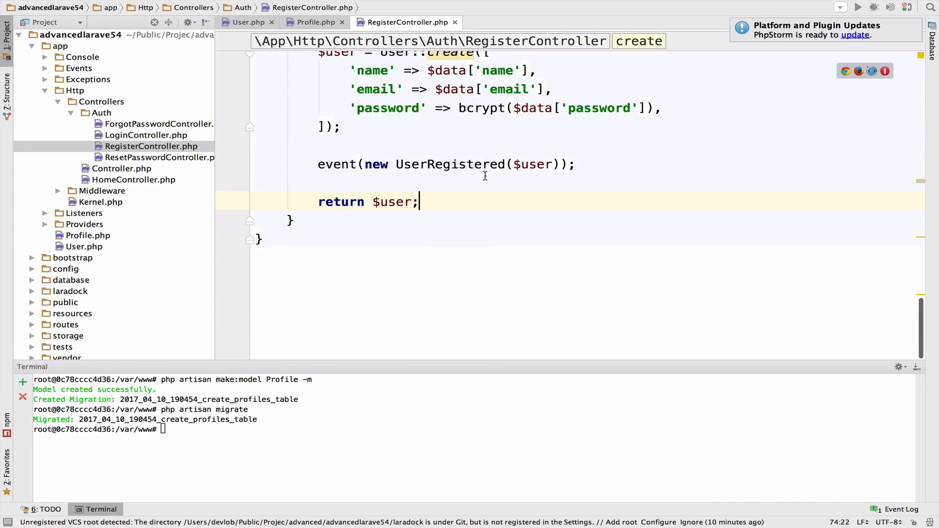
pyautogui.doubleClick(449, 164)
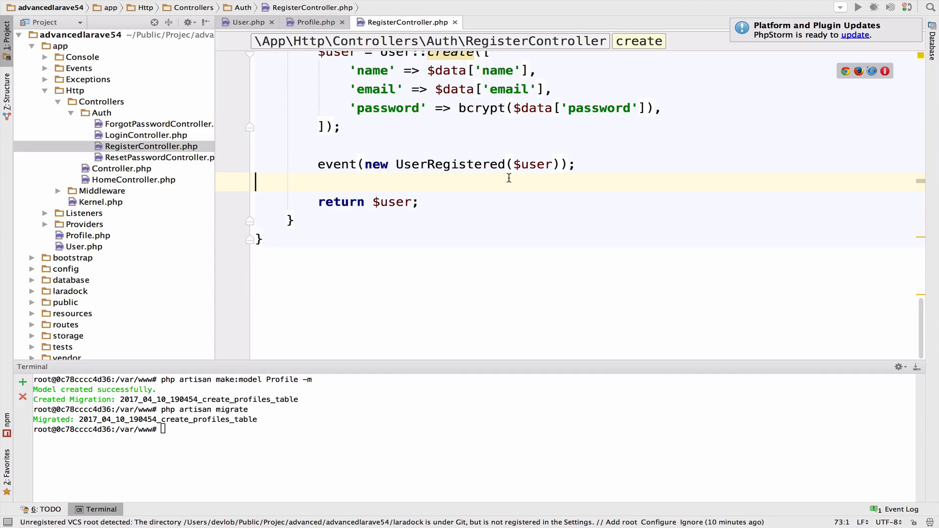
# Register 'App\Listeners\CreateProfile' under UserRegistered in EventServiceProvider's $listen array
pyautogui.write('profile')
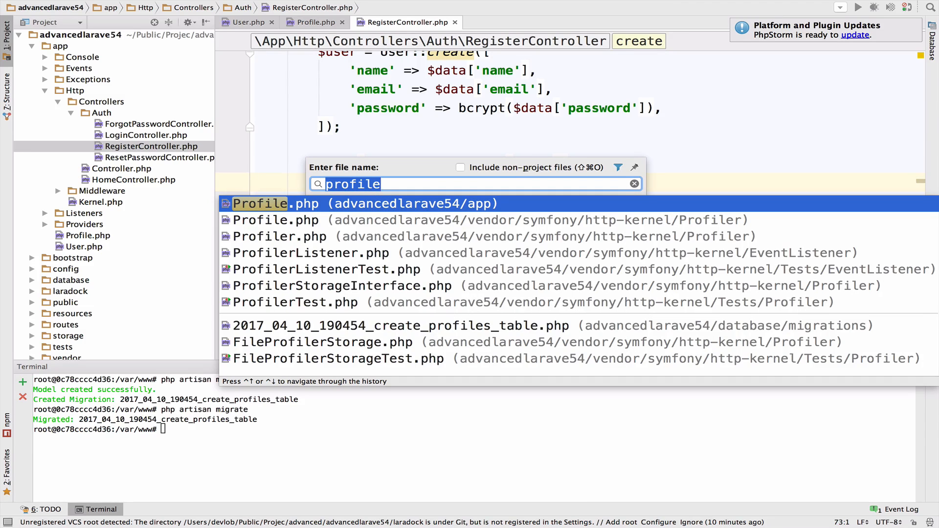
pyautogui.write('Event')
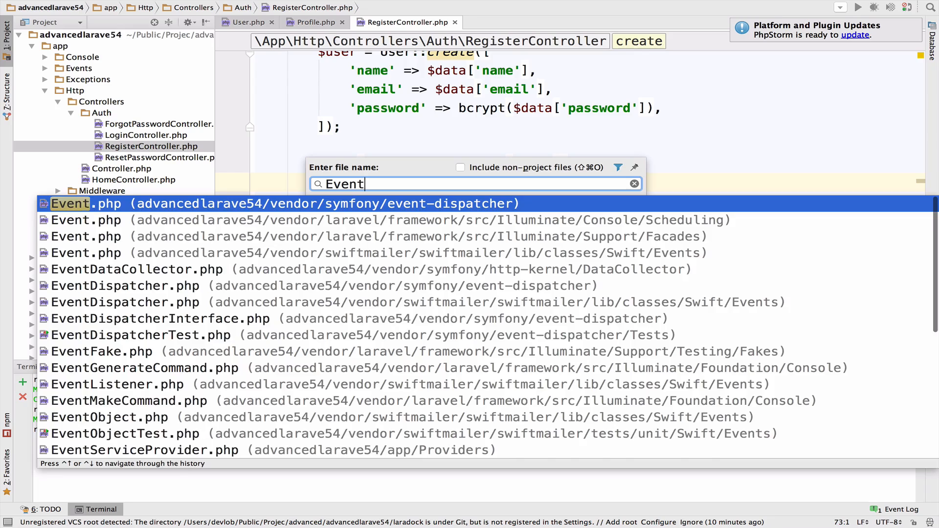
pyautogui.click(144, 450)
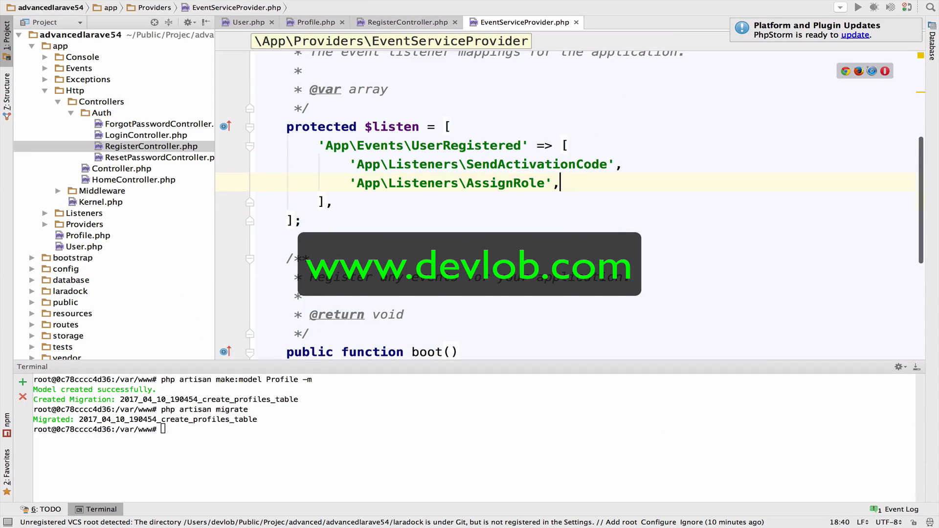
pyautogui.write("'App\\")
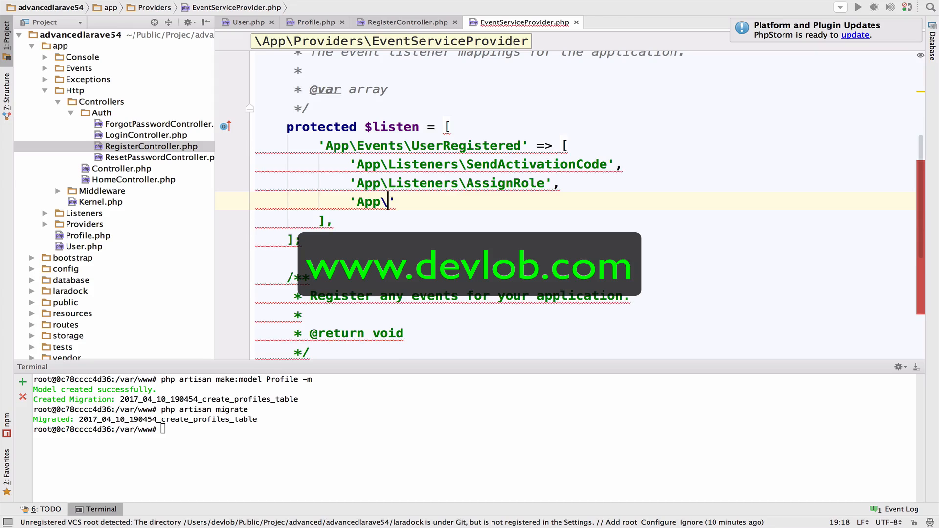
pyautogui.write('Listeners\\')
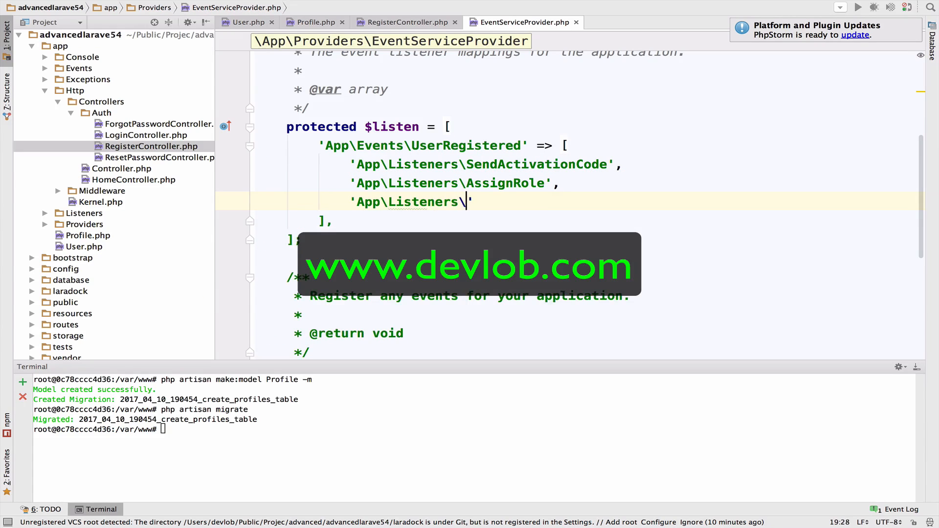
pyautogui.write('CreateProfile')
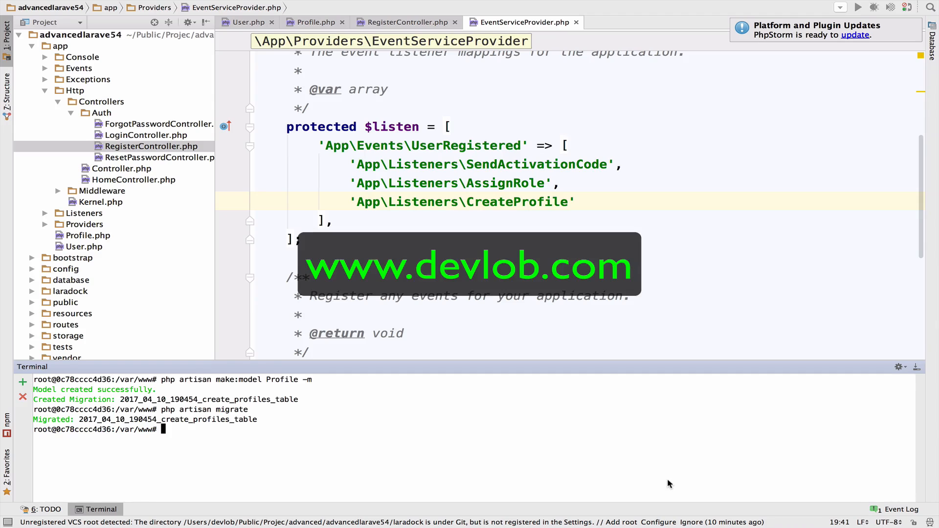
# Run php artisan event:generate and open the generated Listeners/CreateProfile.php
pyautogui.write('php artisan event:generate')
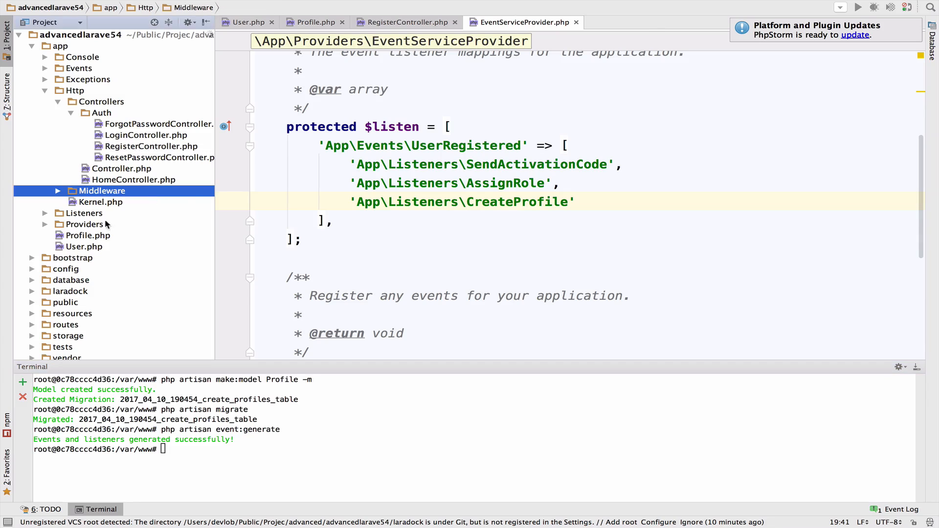
pyautogui.click(85, 213)
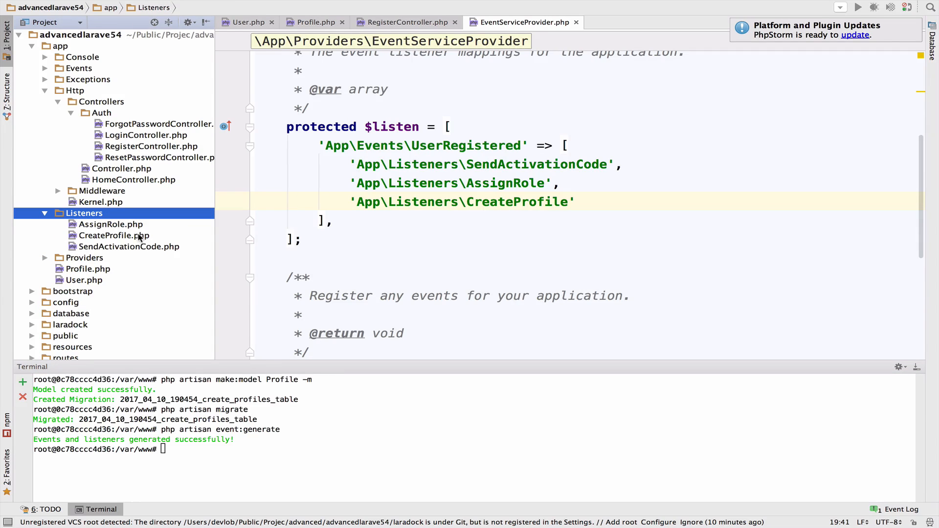
pyautogui.doubleClick(114, 235)
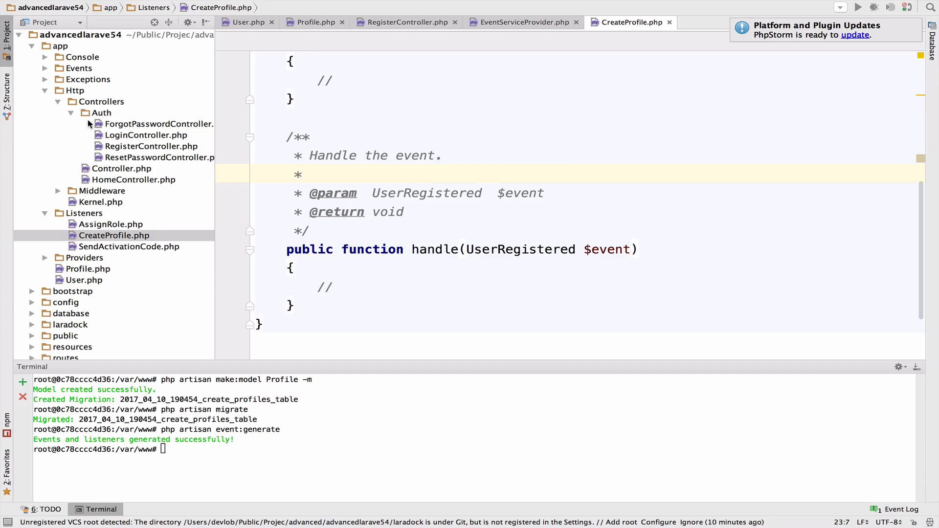
pyautogui.click(79, 68)
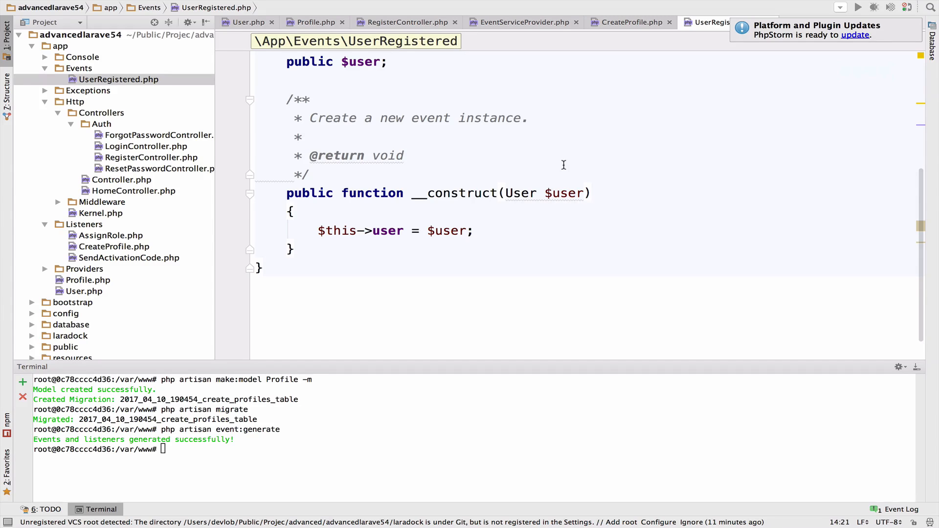
pyautogui.click(627, 22)
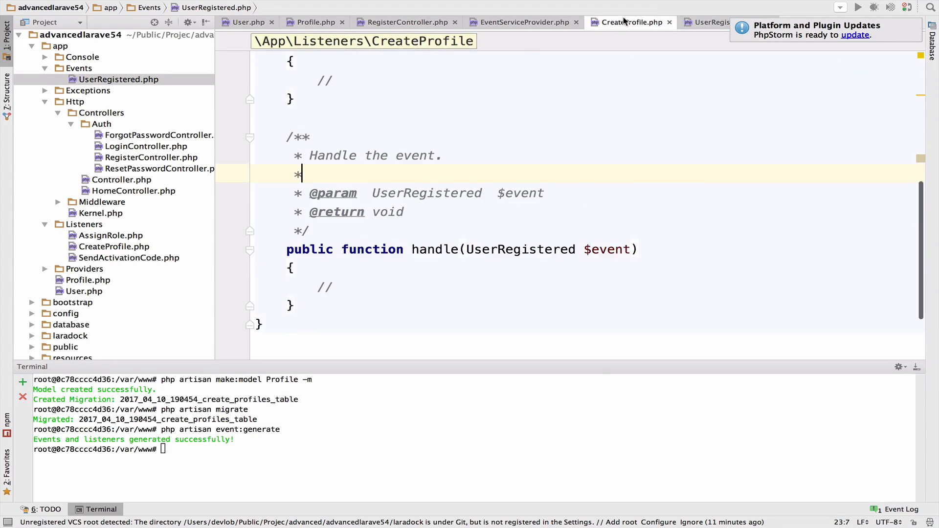
# Create $profile = new Profile() and set its city to 'Tirana'
pyautogui.write('$profi')
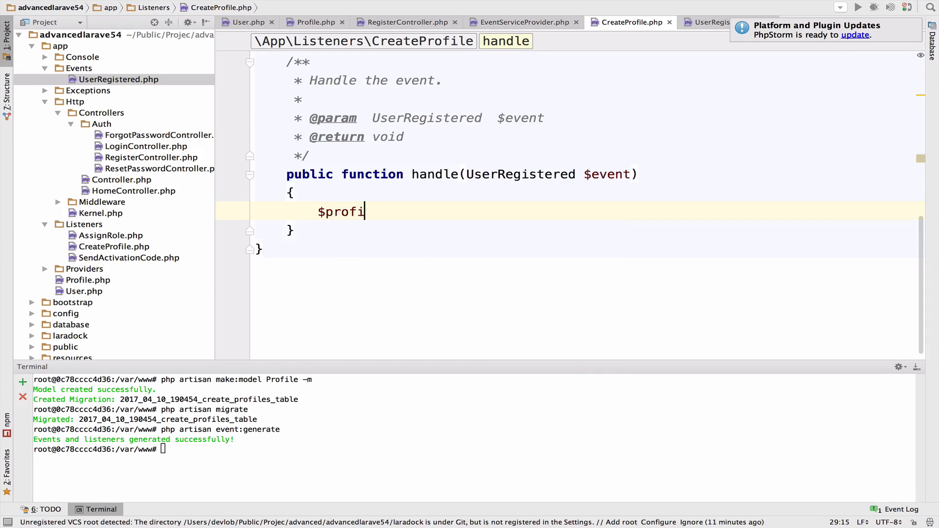
pyautogui.write('le ==')
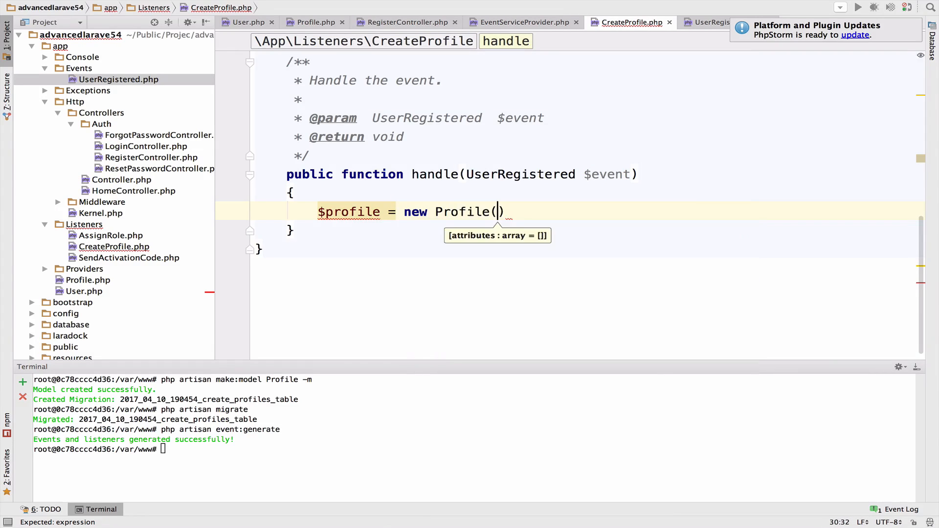
pyautogui.press('Enter')
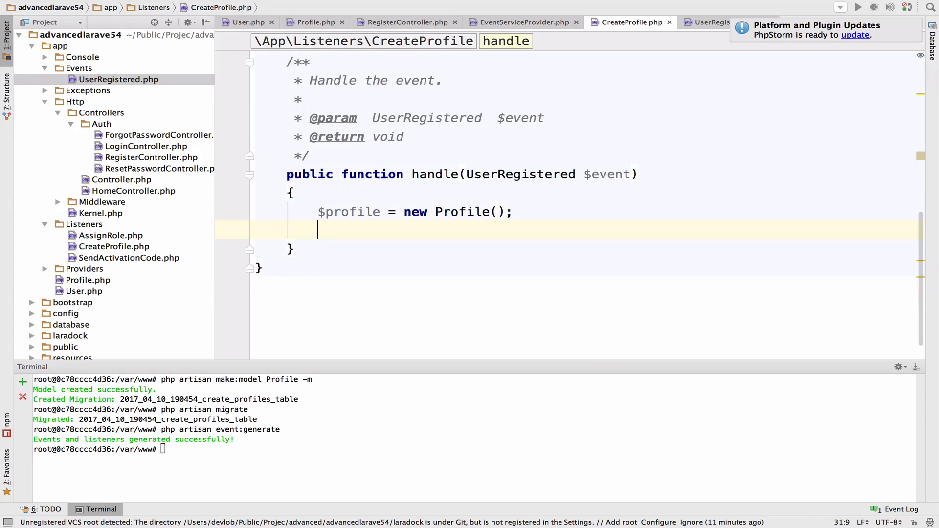
pyautogui.write("$profile->city = '")
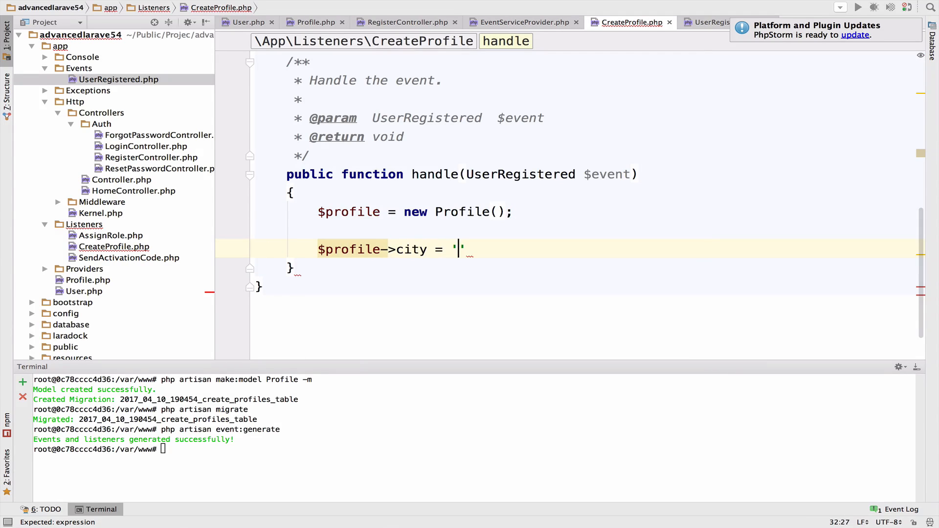
pyautogui.write('Tirana')
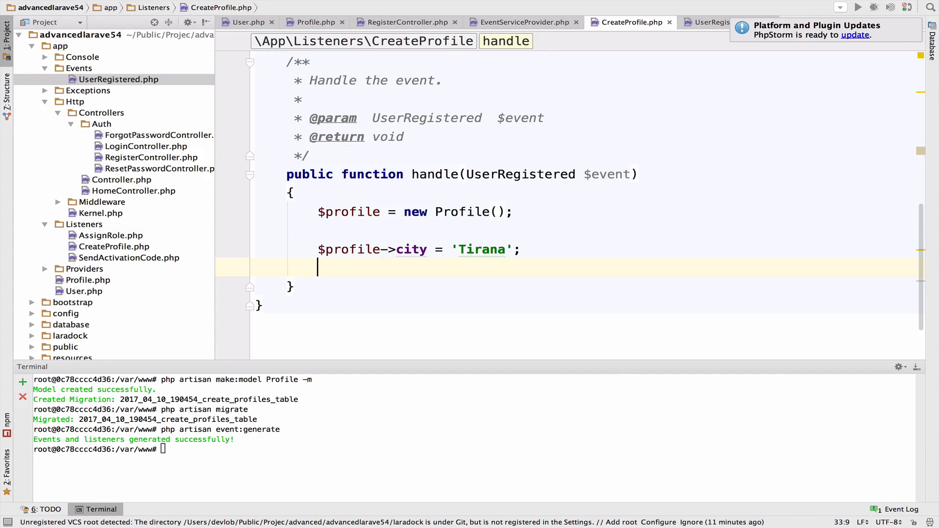
pyautogui.write('$profile->')
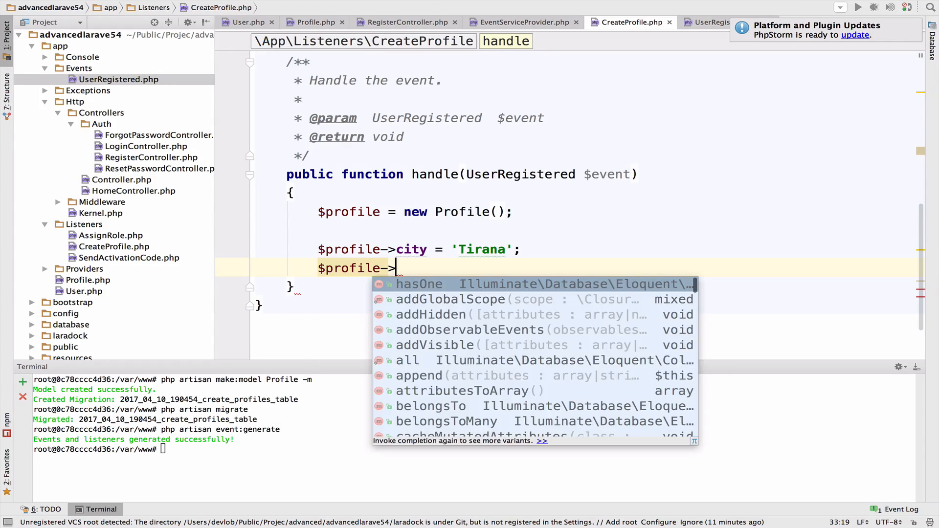
pyautogui.write("about = ''")
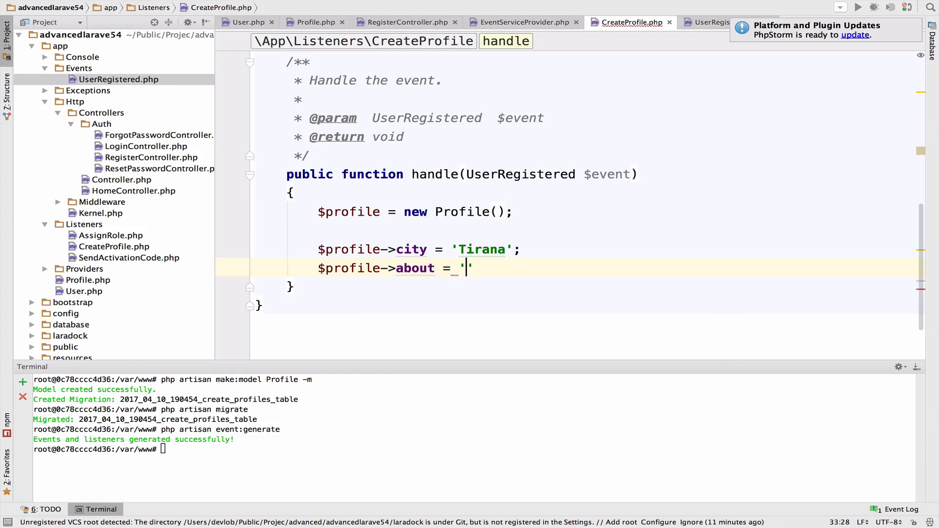
pyautogui.write('About R')
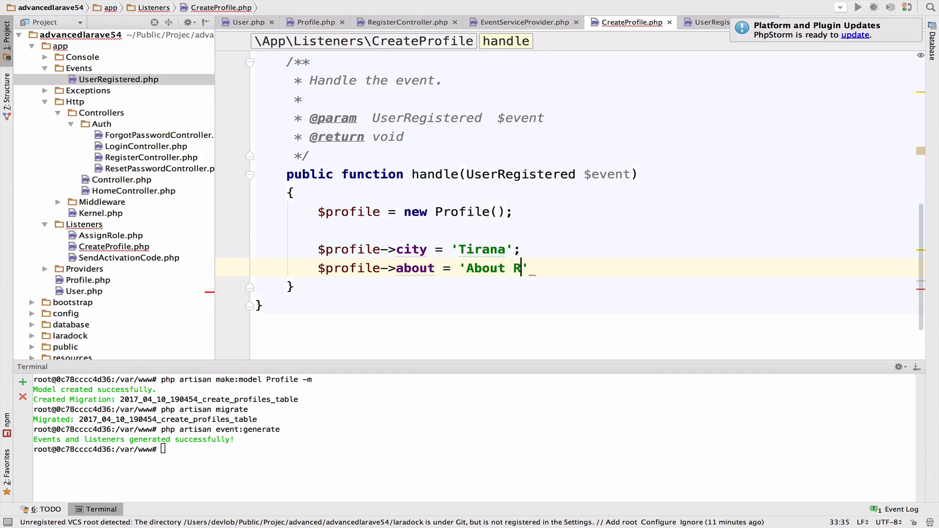
pyautogui.write('enato Hysa')
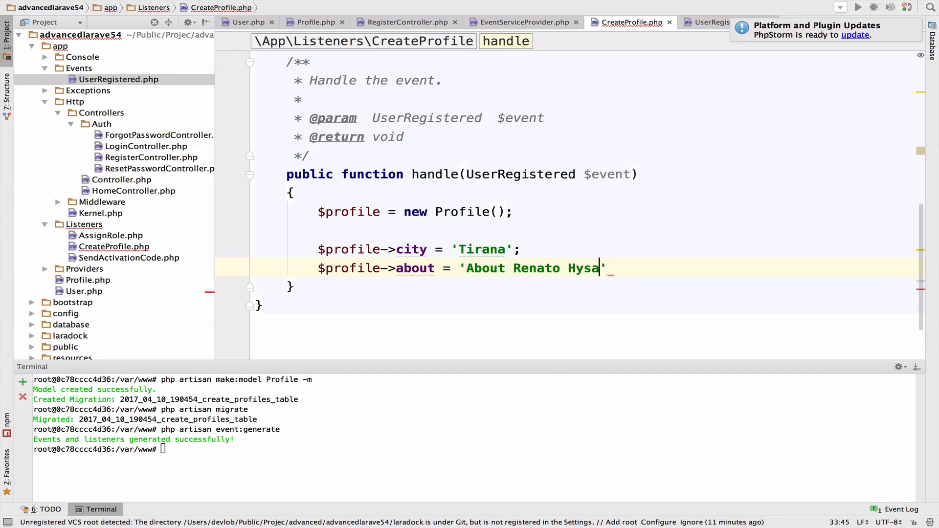
pyautogui.write(';')
pyautogui.press('Enter')
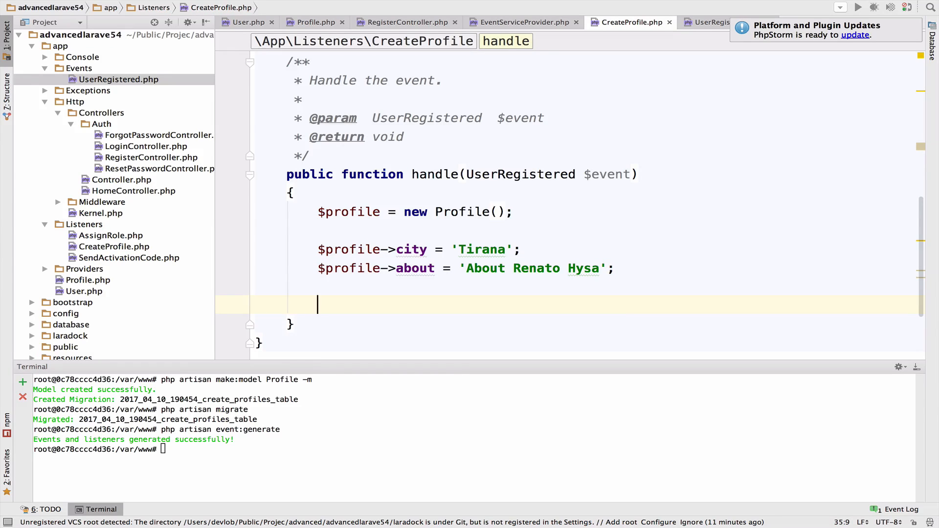
# Save the profile with $event->user->profile()->save($profile), checking the hasOne definition in User.php
pyautogui.write('%')
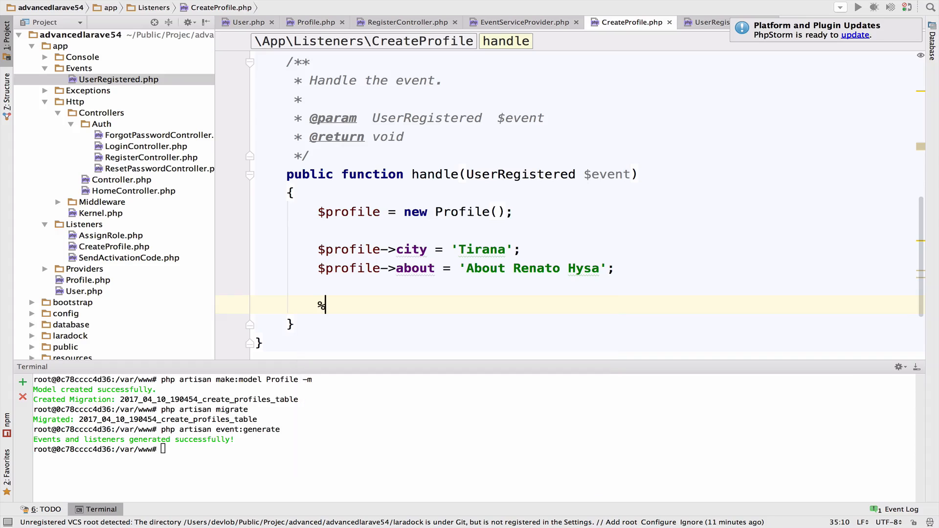
pyautogui.write('$event->')
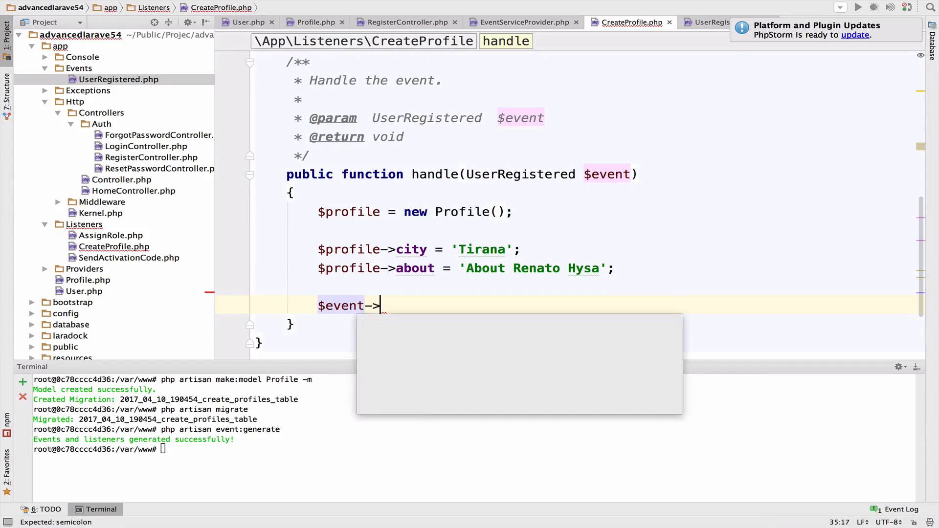
pyautogui.write('user->')
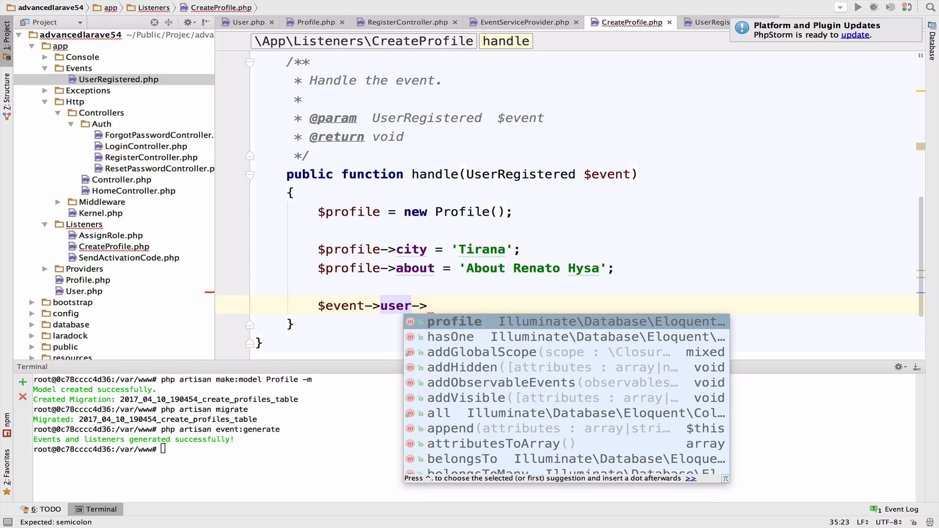
pyautogui.click(454, 322)
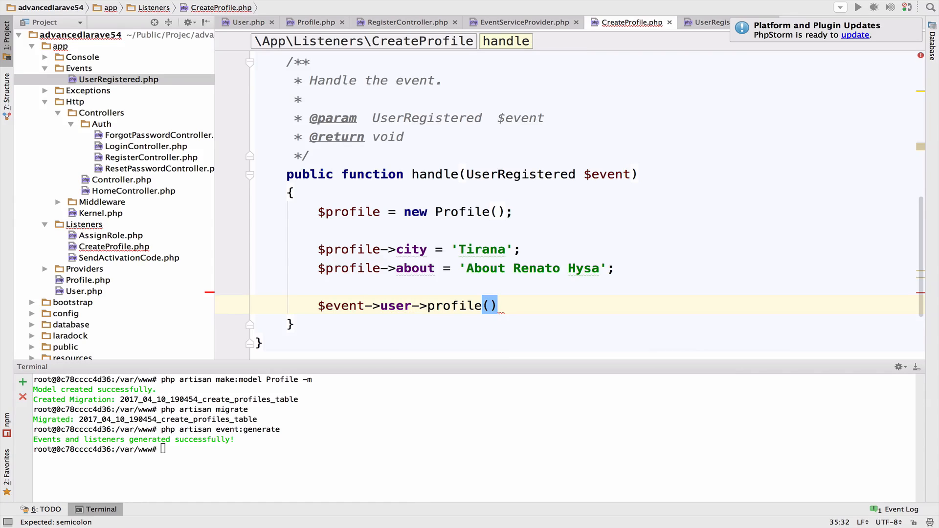
pyautogui.click(247, 22)
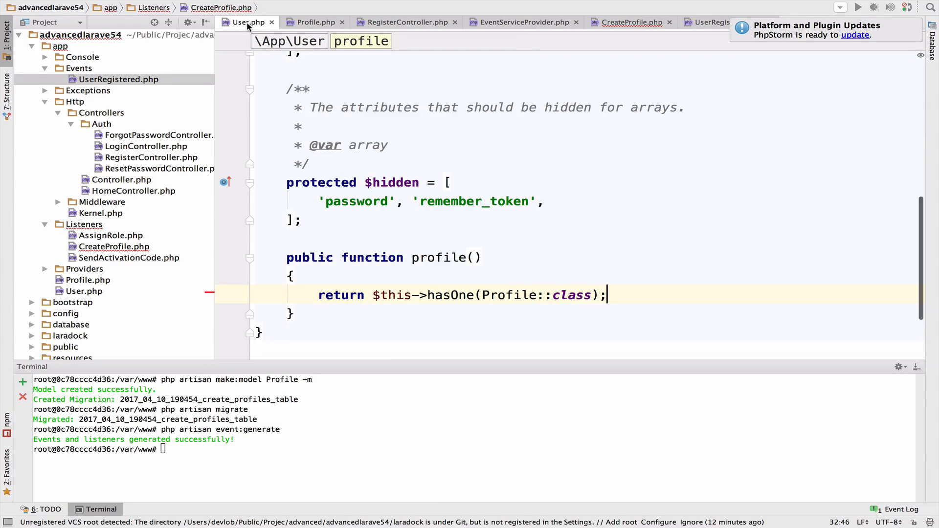
pyautogui.click(630, 23)
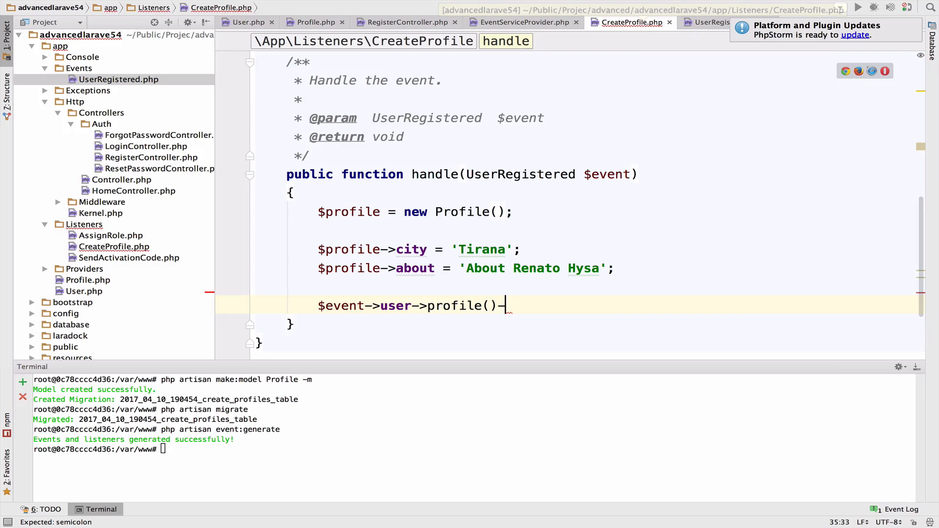
pyautogui.write('>save()')
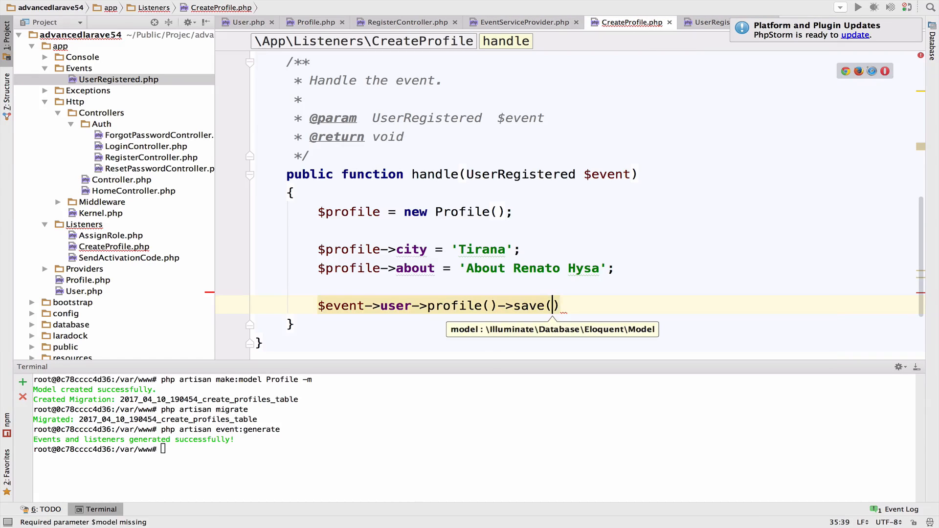
pyautogui.write('$profile')
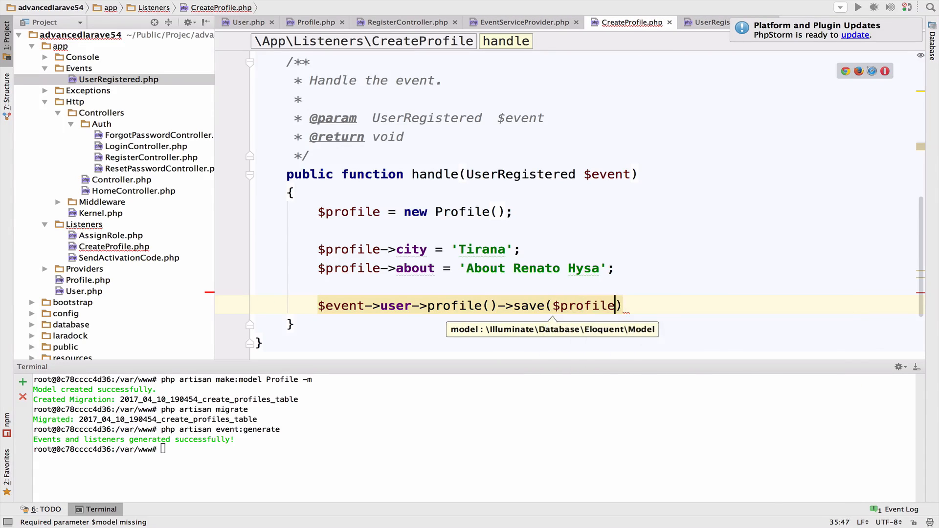
pyautogui.write(';')
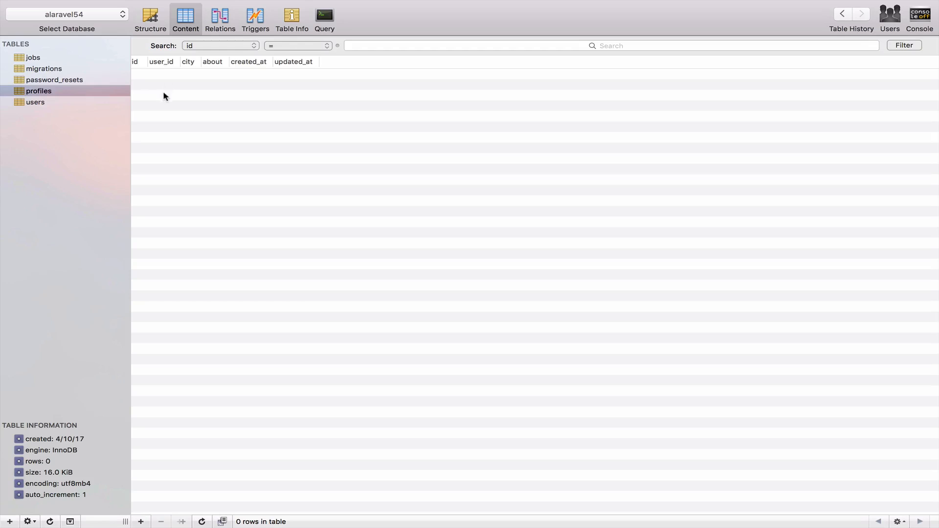
pyautogui.moveTo(216, 97)
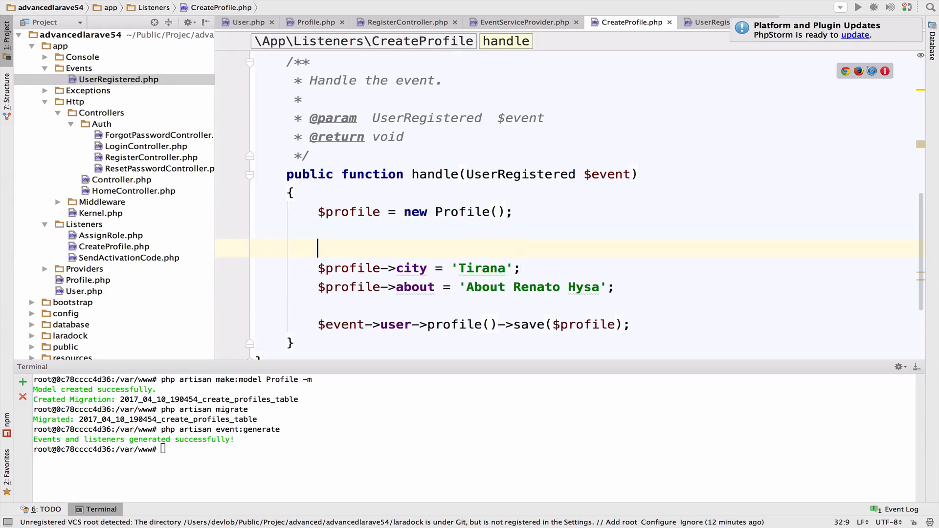
pyautogui.write('$profile->user')
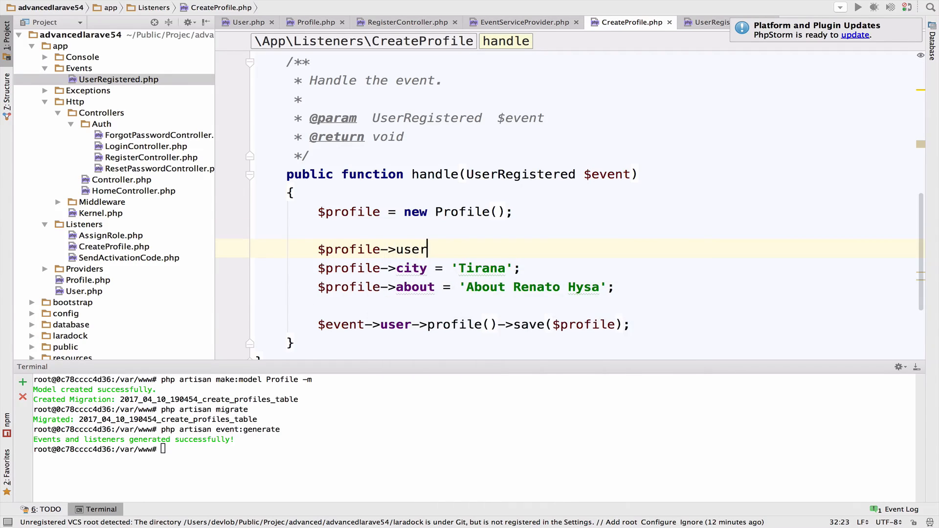
pyautogui.write('_id = $')
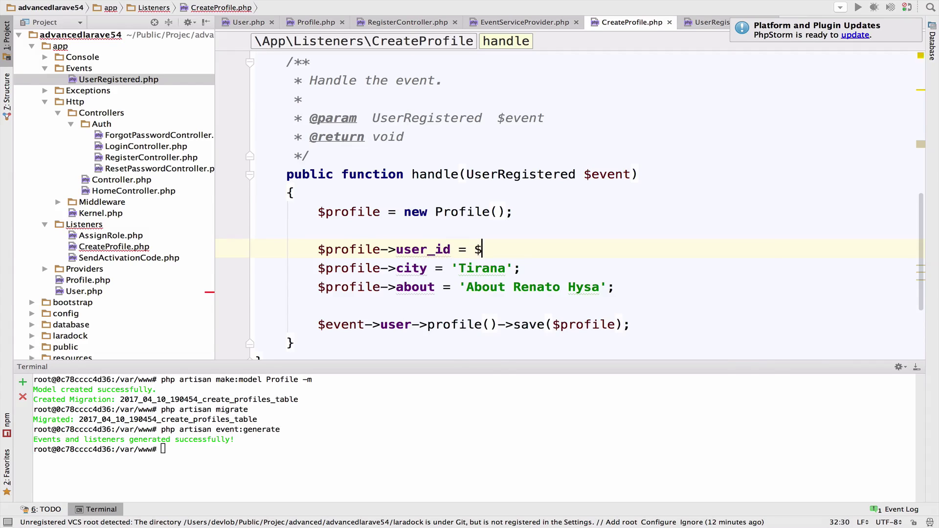
pyautogui.write('$event->user->')
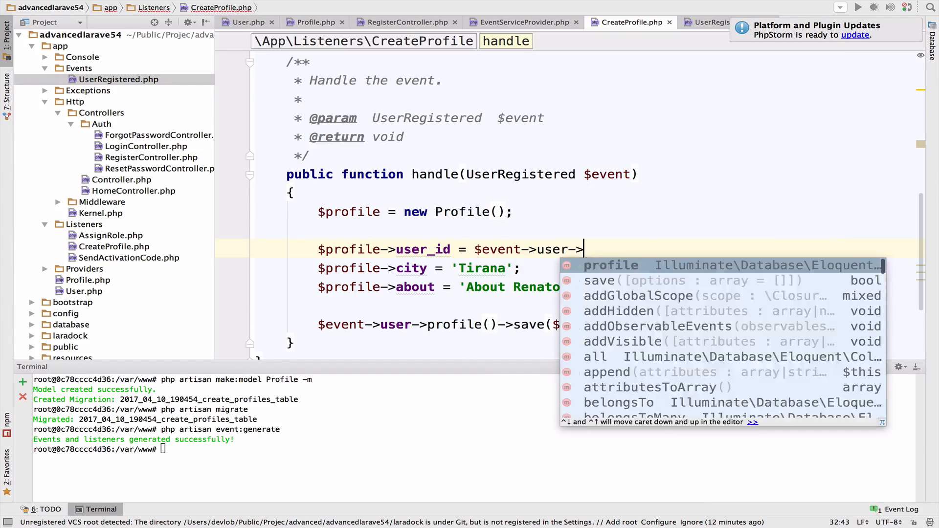
pyautogui.write('id;')
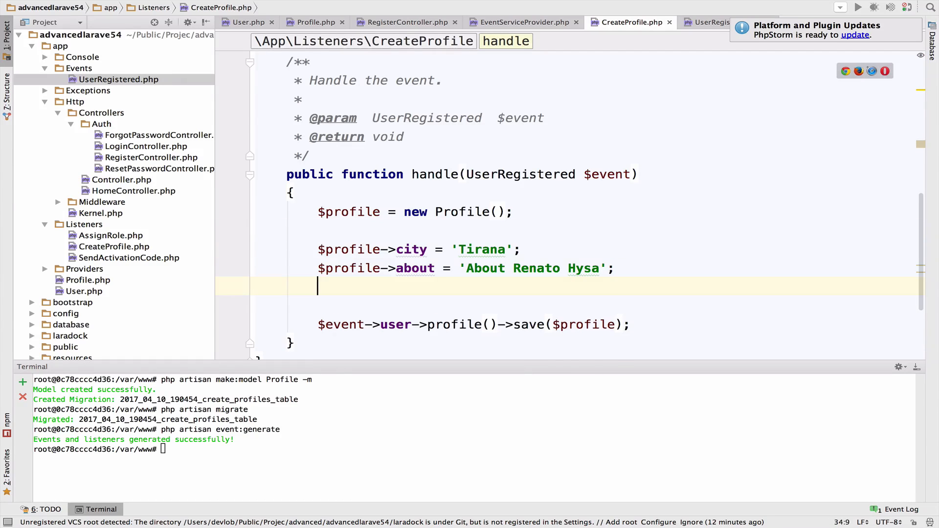
pyautogui.write('$profile->save')
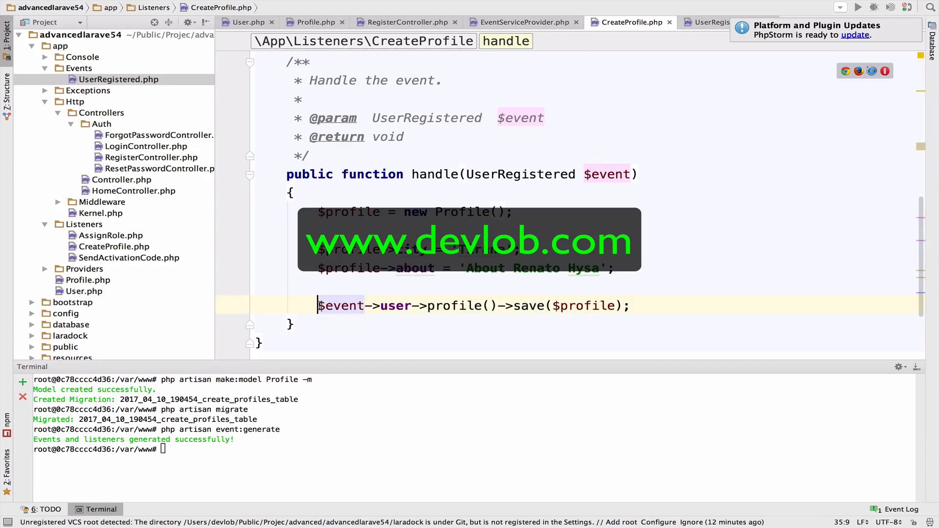
pyautogui.tripleClick(473, 305)
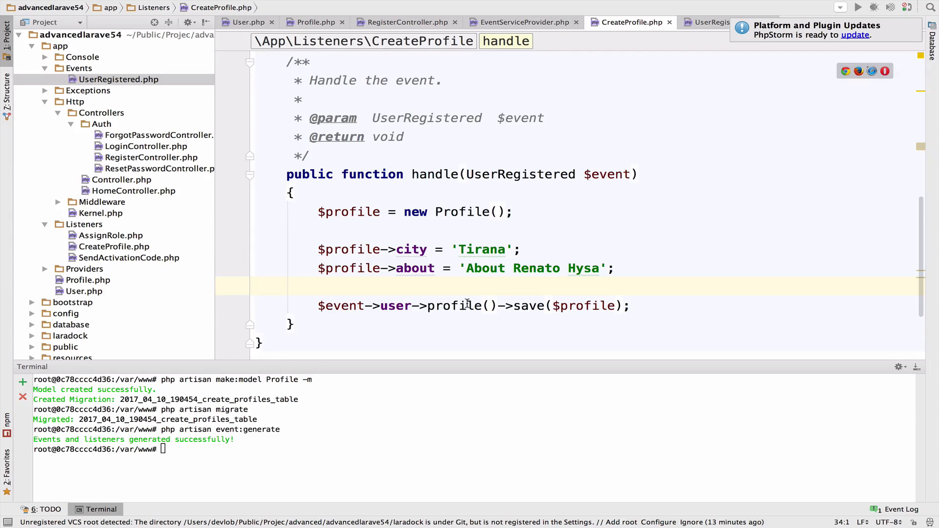
pyautogui.doubleClick(454, 305)
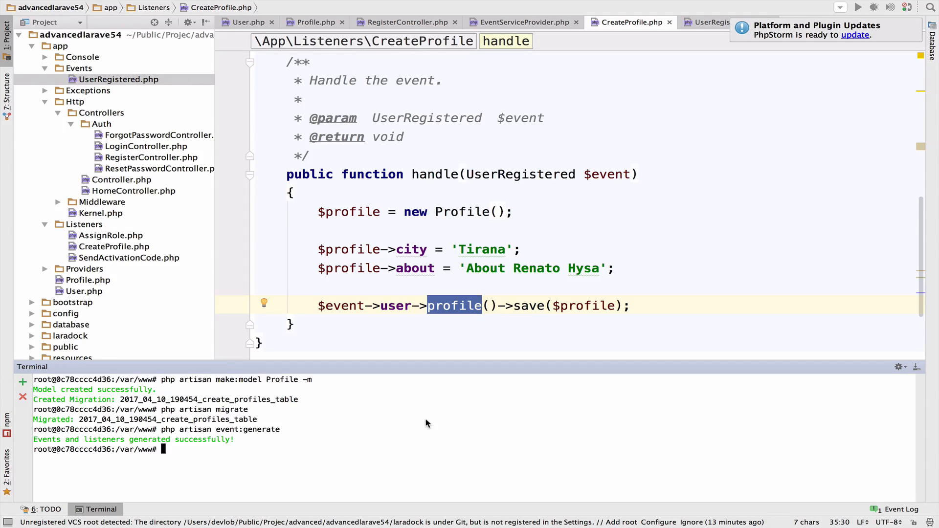
# Run php artisan migrate:refresh to roll back and re-run all migrations
pyautogui.write('php artisan migrate:refresh')
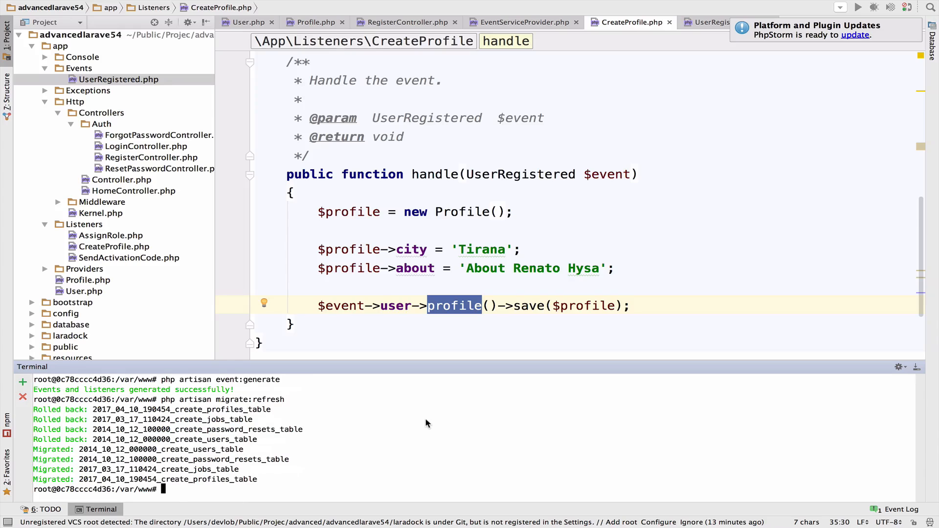
pyautogui.moveTo(456, 224)
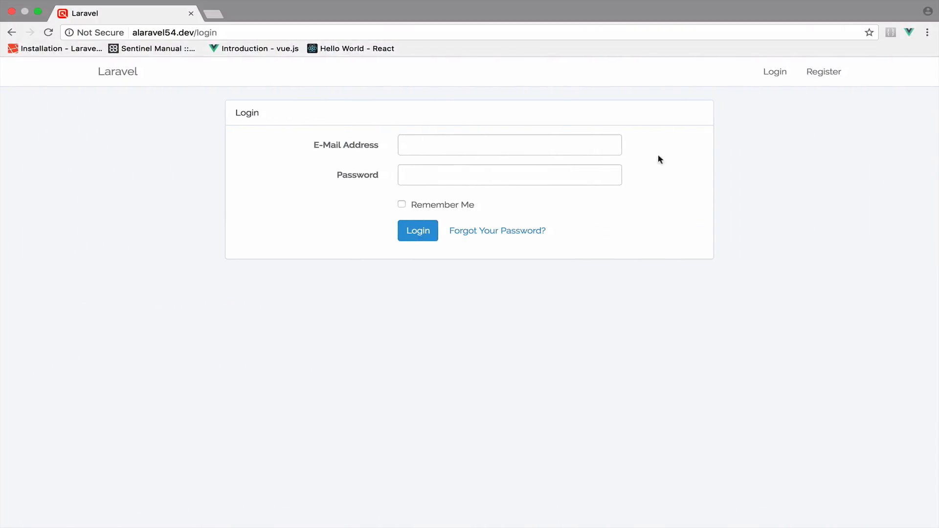
# Register a new user named Renato through the site's registration form
pyautogui.click(824, 71)
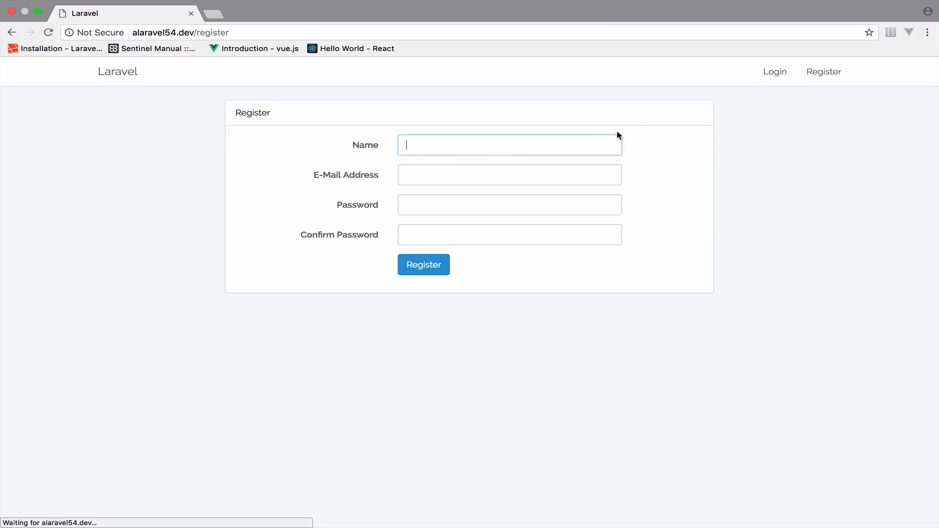
pyautogui.write('Renato')
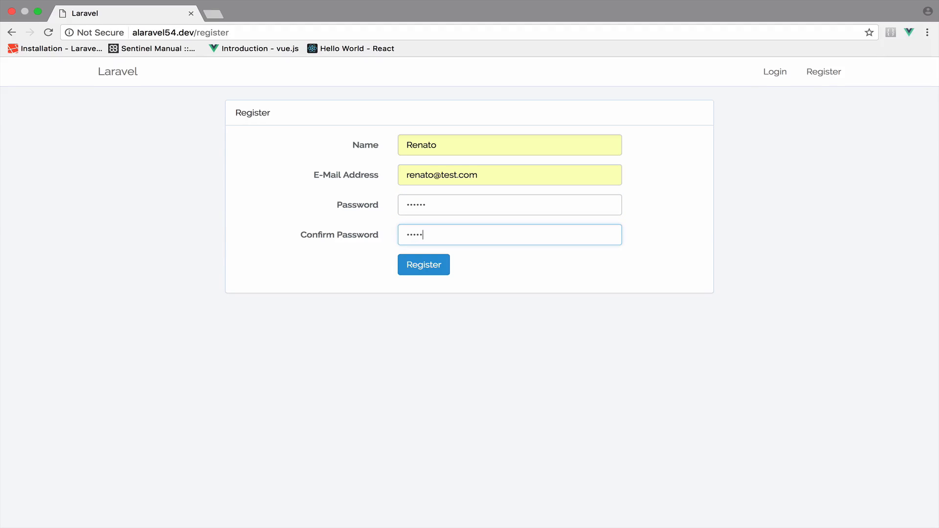
pyautogui.click(424, 265)
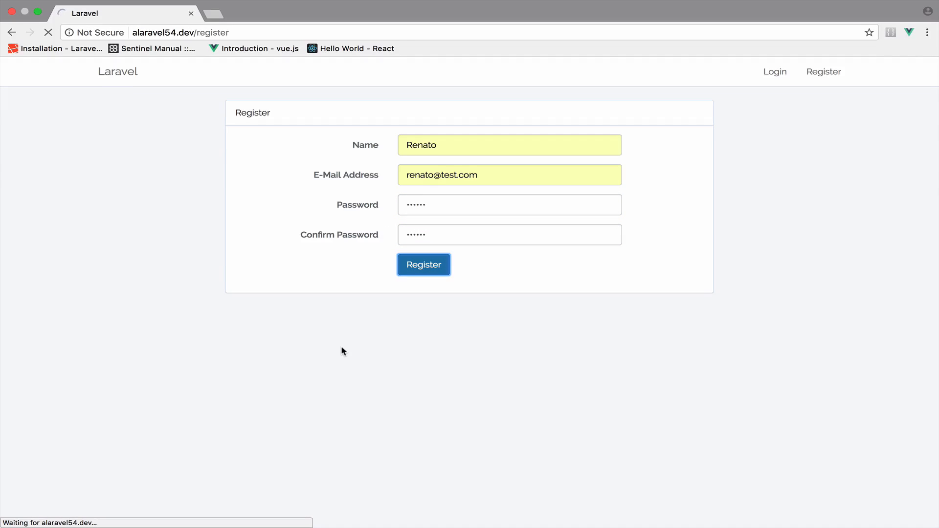
pyautogui.click(424, 265)
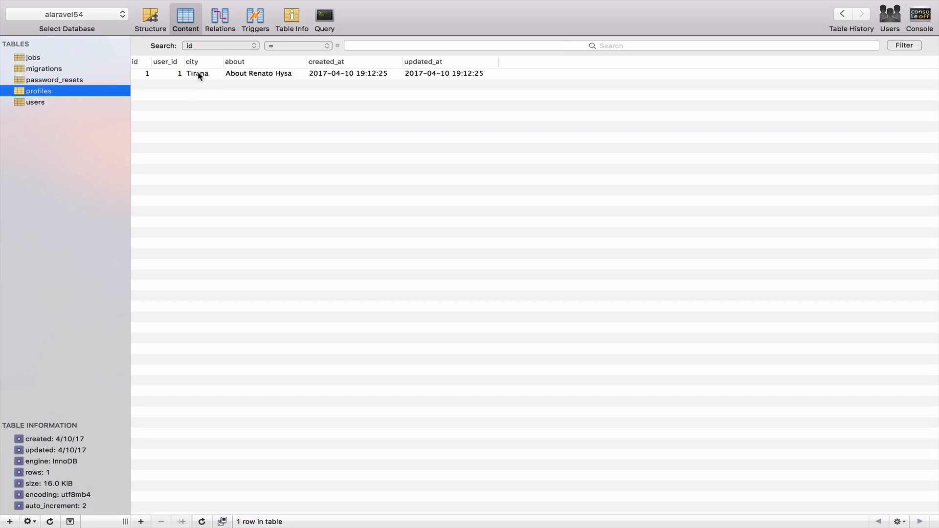
# Check the new profiles row for user_id 1 with city Tirana, then view the users table
pyautogui.click(199, 73)
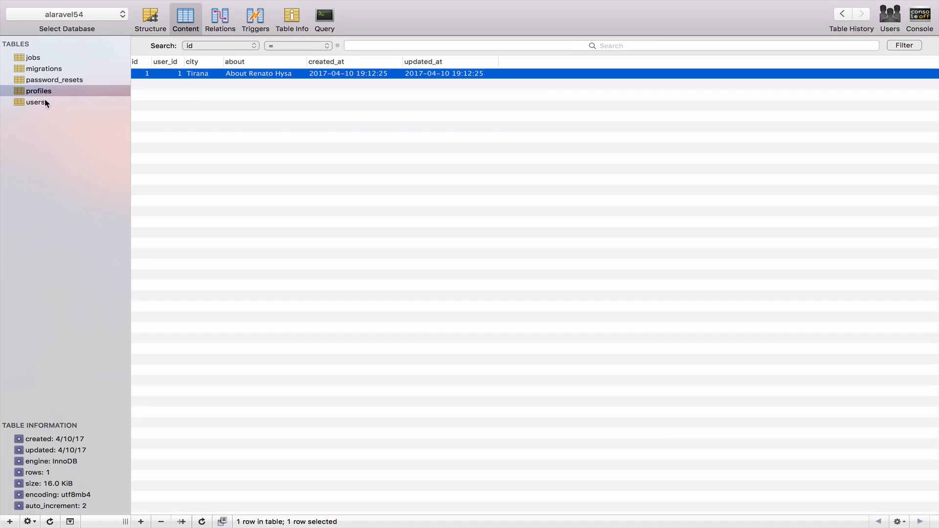
pyautogui.click(32, 102)
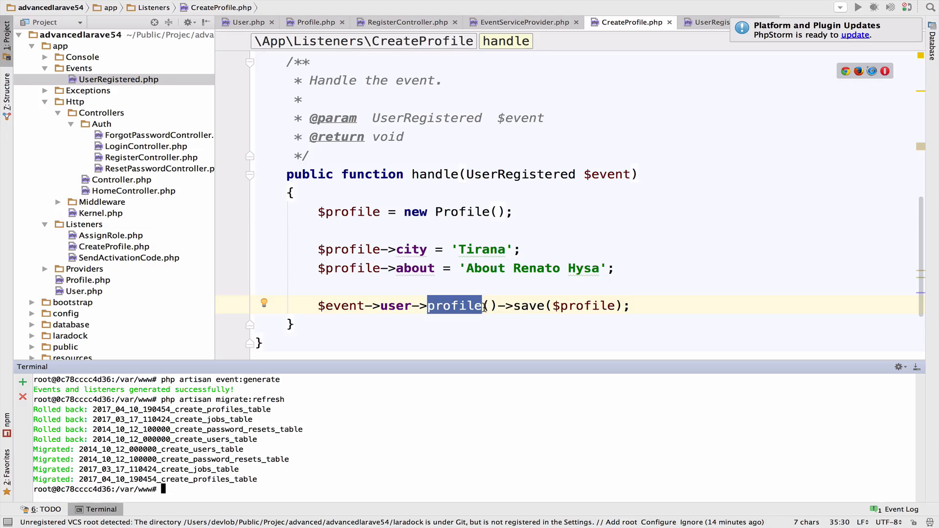
# Review the User hasOne profile relation and the CreateProfile listener, then highlight the user data printed on /home
pyautogui.click(246, 22)
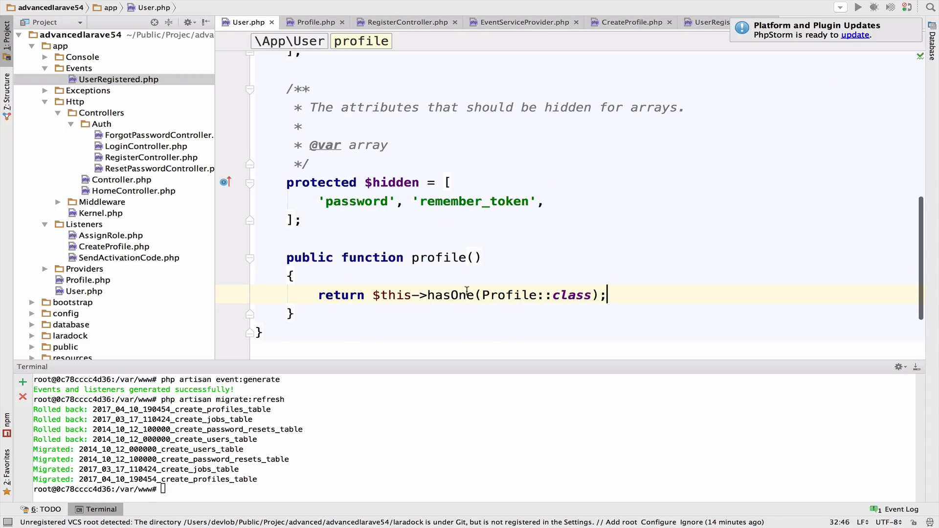
pyautogui.click(627, 23)
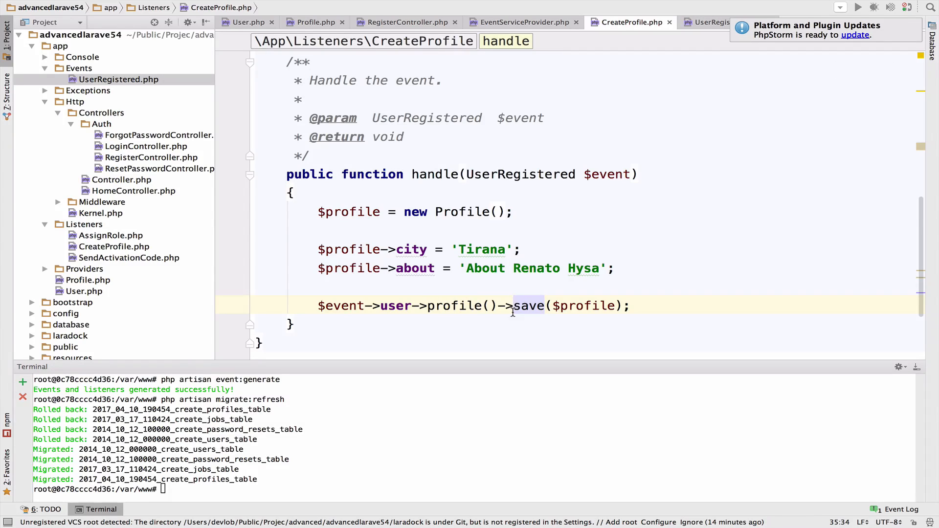
pyautogui.moveTo(581, 298)
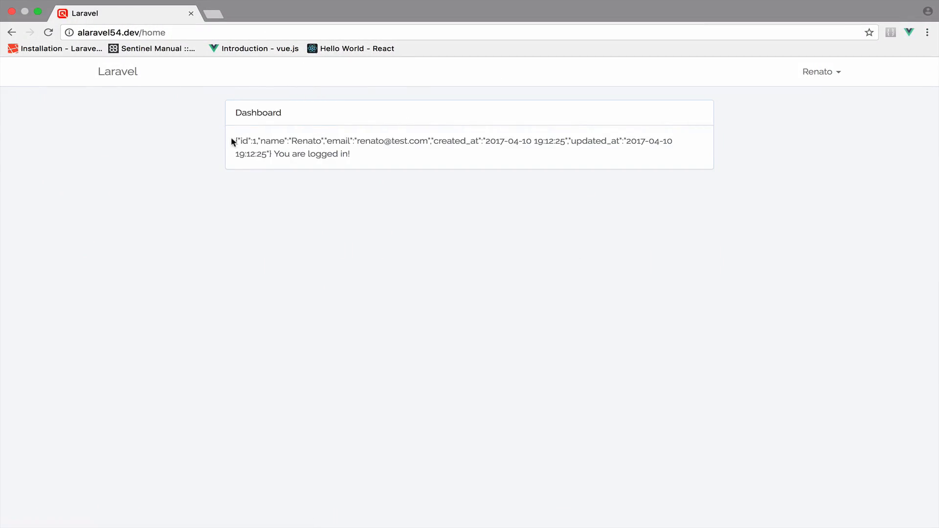
pyautogui.moveTo(235, 141); pyautogui.dragTo(271, 153)
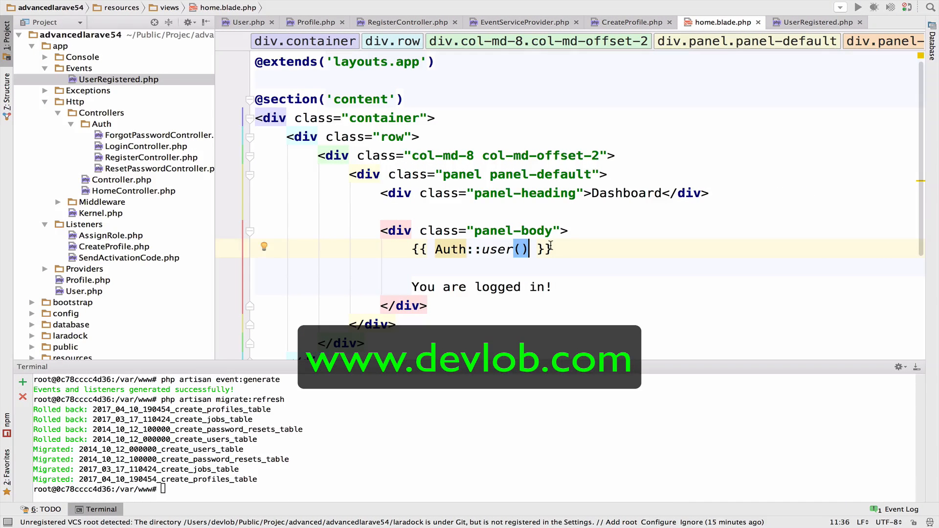
# Print Auth::user()->profile->city and ->about in <p> tags in home.blade.php and verify Tirana and the about text on the dashboard
pyautogui.write('-')
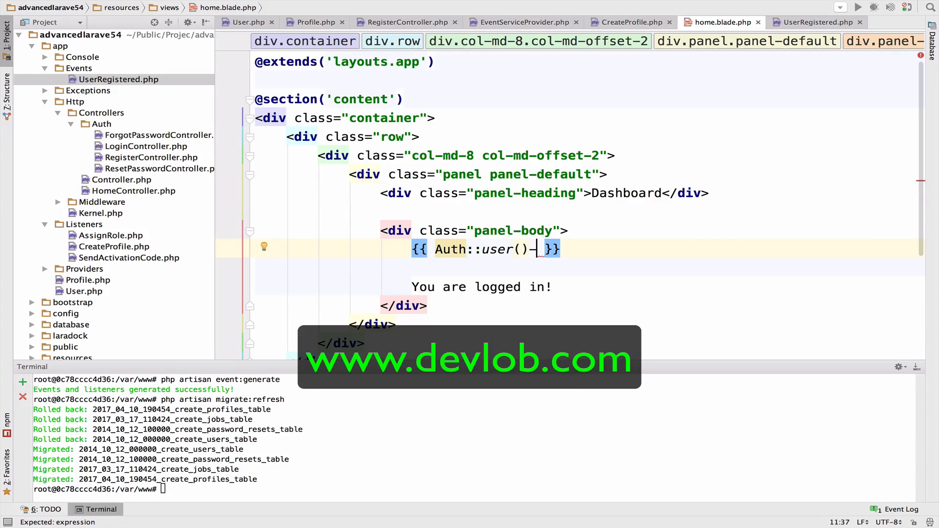
pyautogui.write('>p')
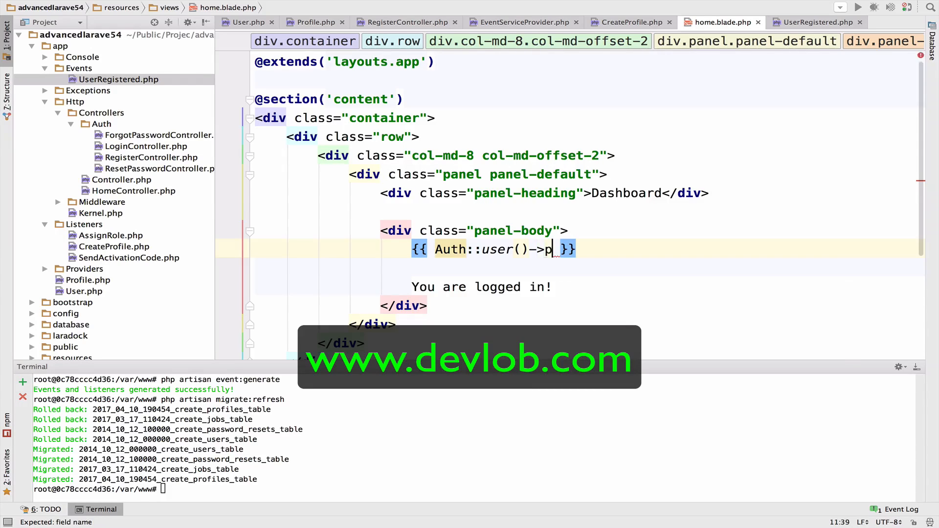
pyautogui.write('rofile')
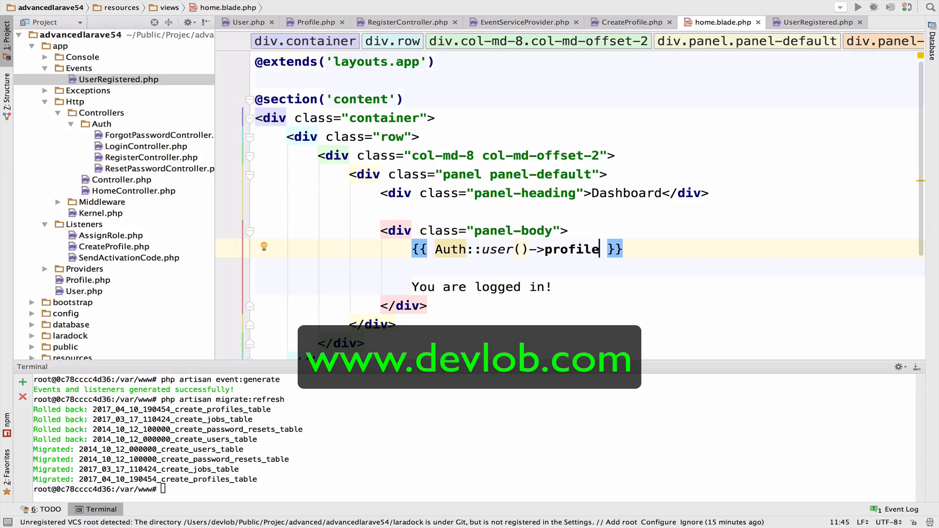
pyautogui.write('->city')
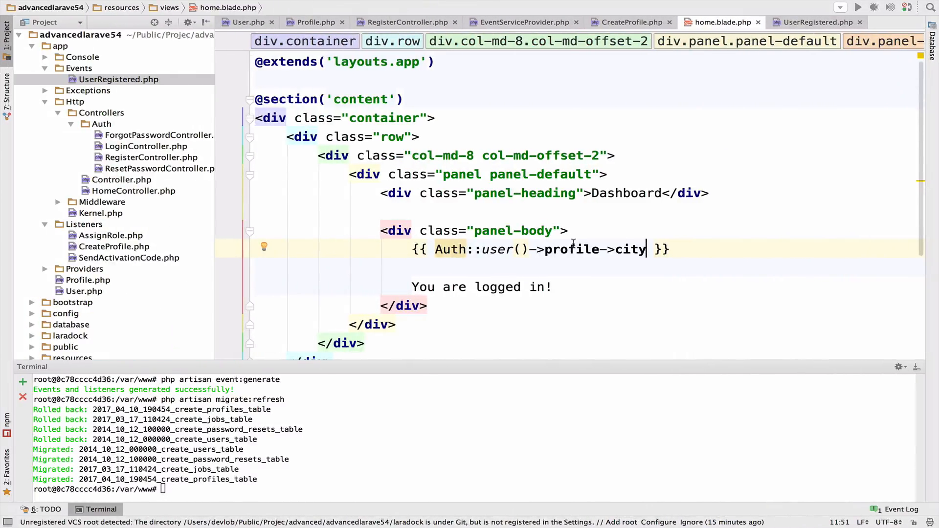
pyautogui.write('about')
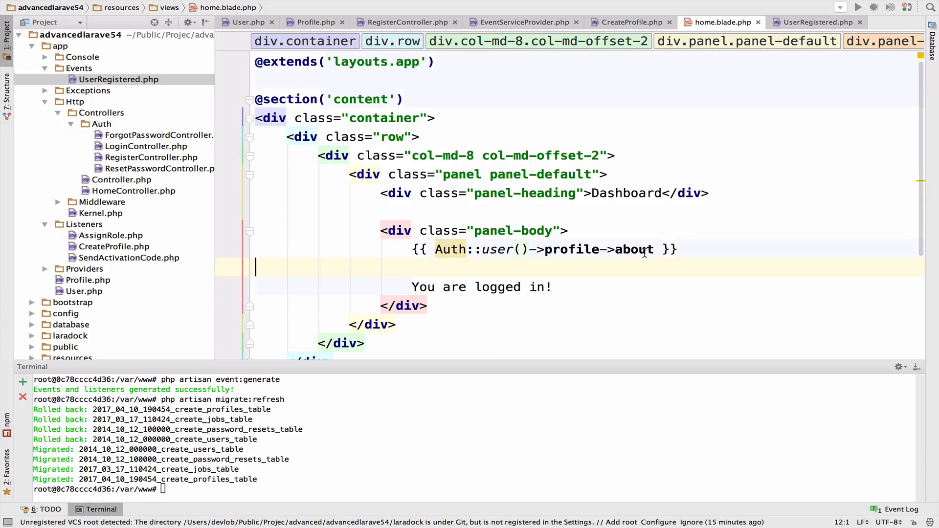
pyautogui.doubleClick(571, 250)
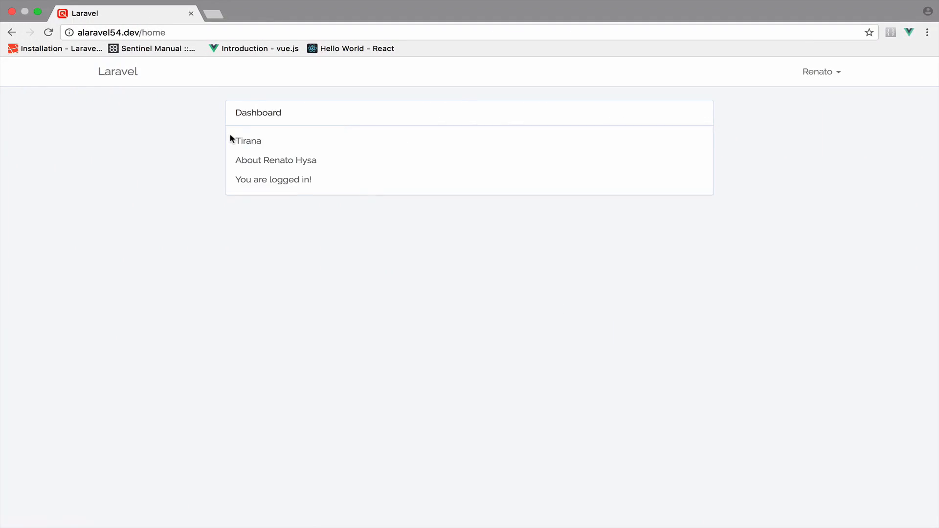
pyautogui.moveTo(235, 141); pyautogui.dragTo(318, 160)
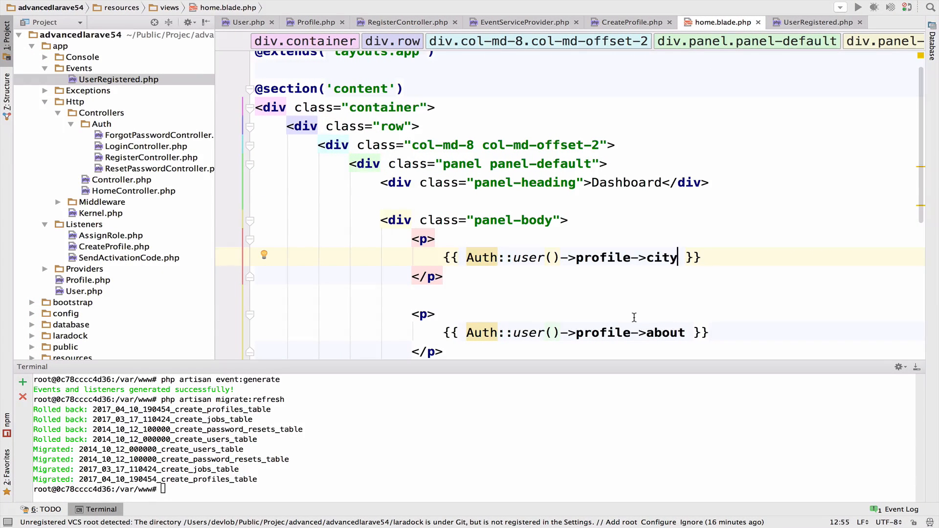
pyautogui.moveTo(481, 258)
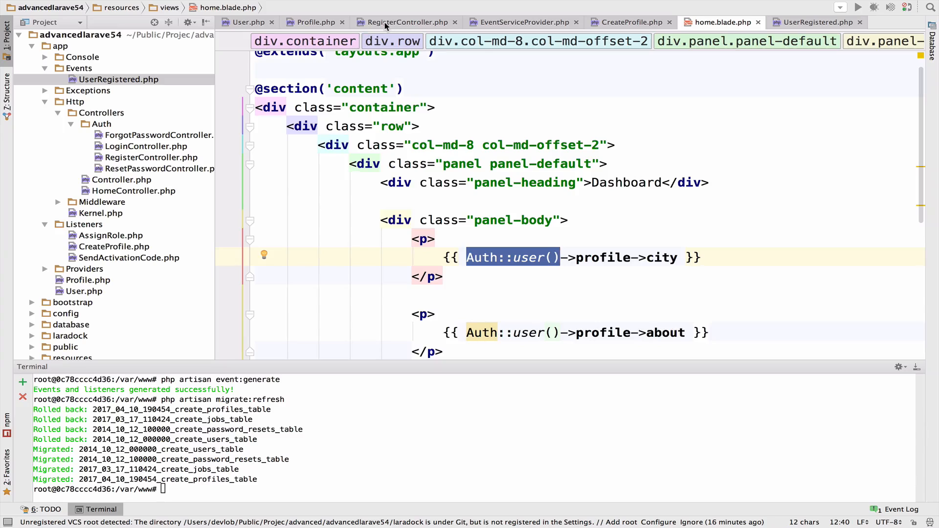
# Check the User::profile definition, then open HomeController via Navigate > File with 'homec'
pyautogui.click(245, 22)
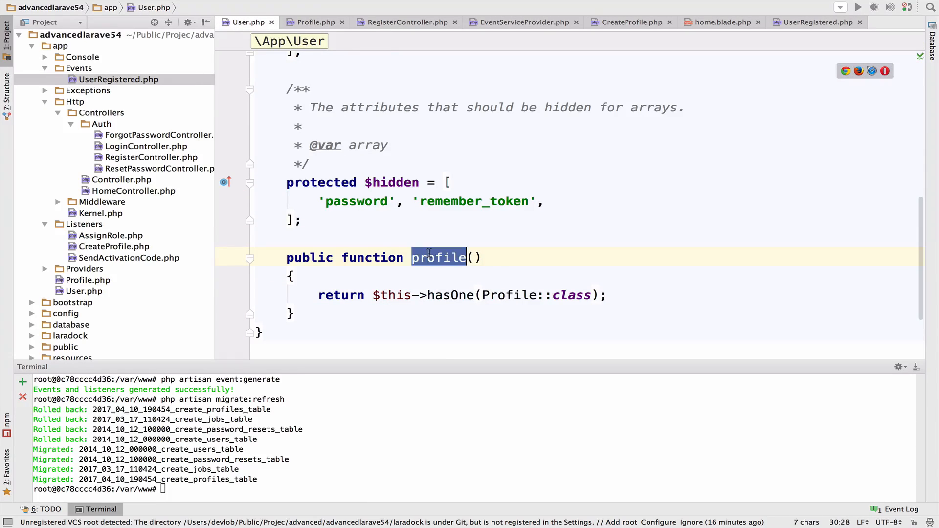
pyautogui.click(721, 22)
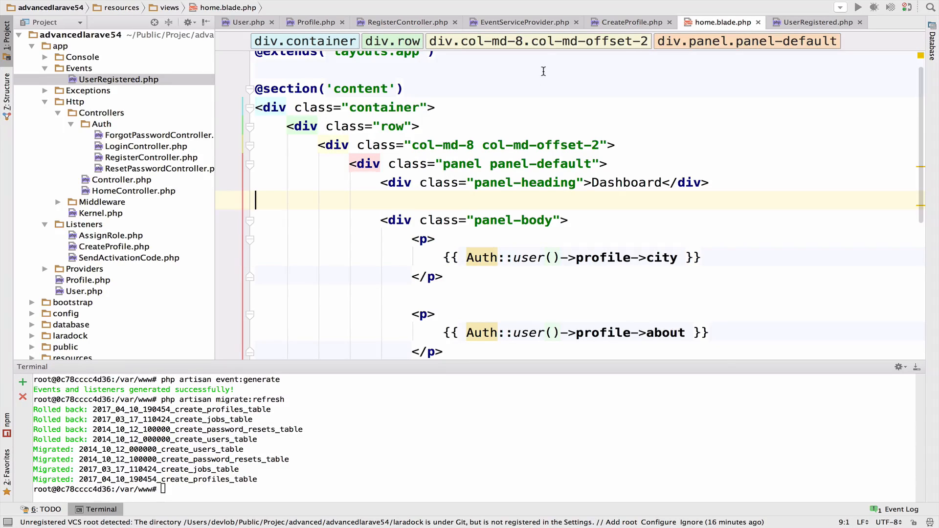
pyautogui.write('homec')
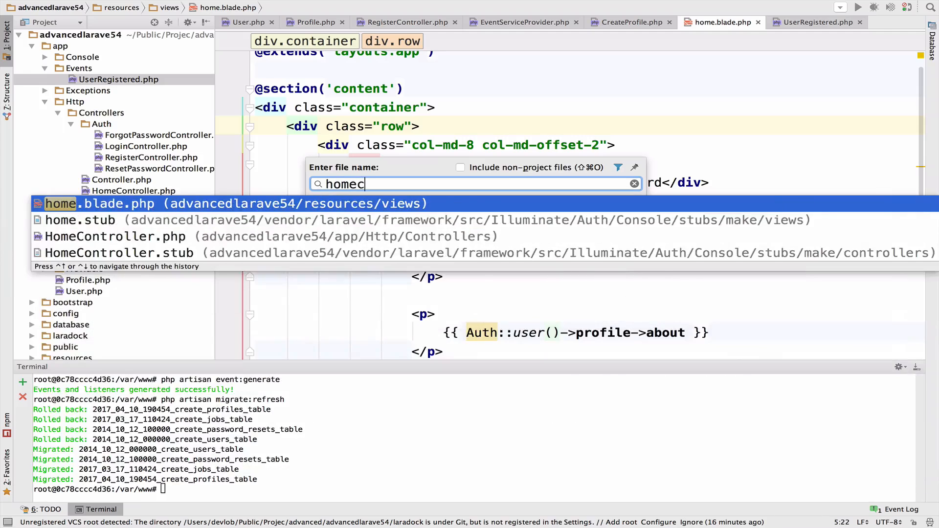
pyautogui.click(115, 236)
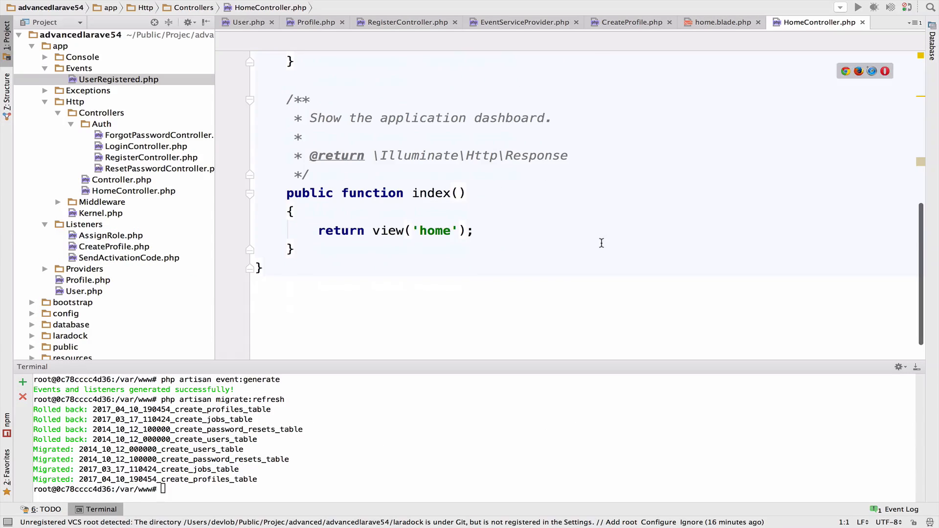
# Add dd(Auth::user()); to HomeController's index action
pyautogui.write('dd(Au')
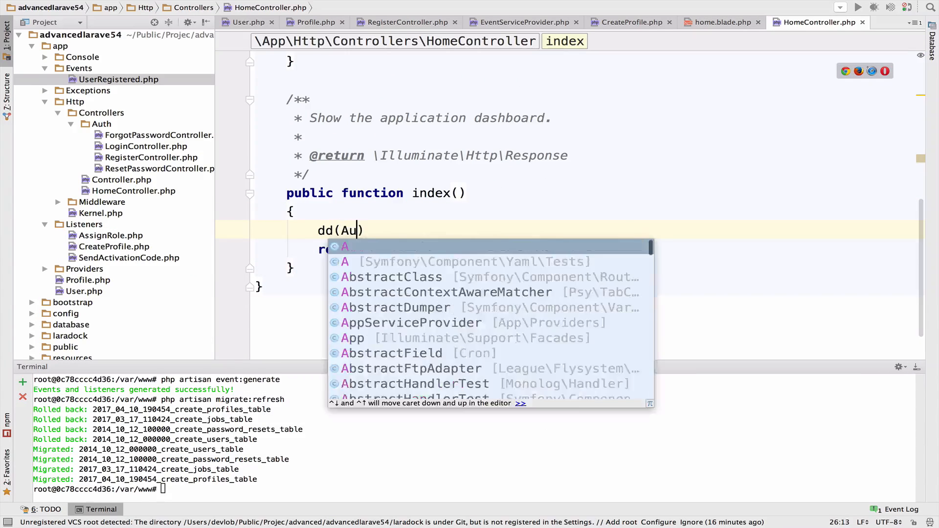
pyautogui.write('th::user());')
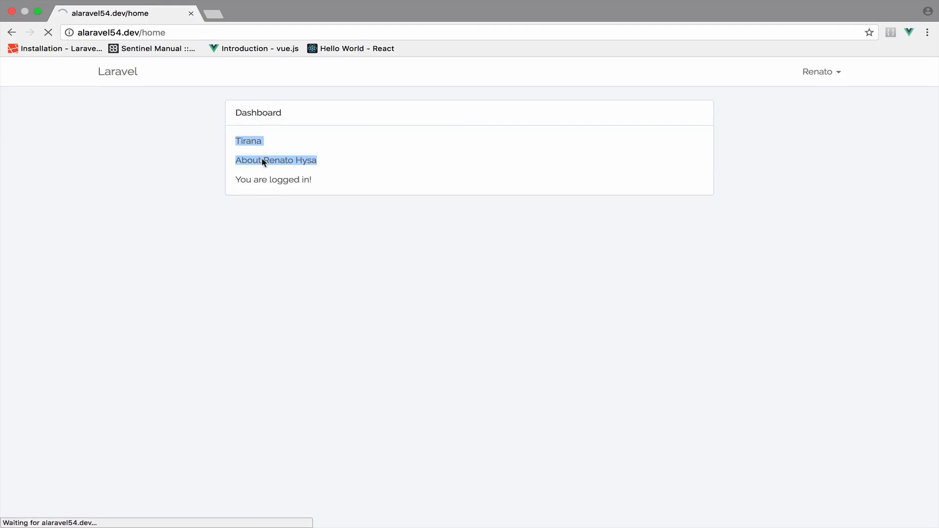
# Reload /home and inspect the dumped User object in the dd() output
pyautogui.click(275, 160)
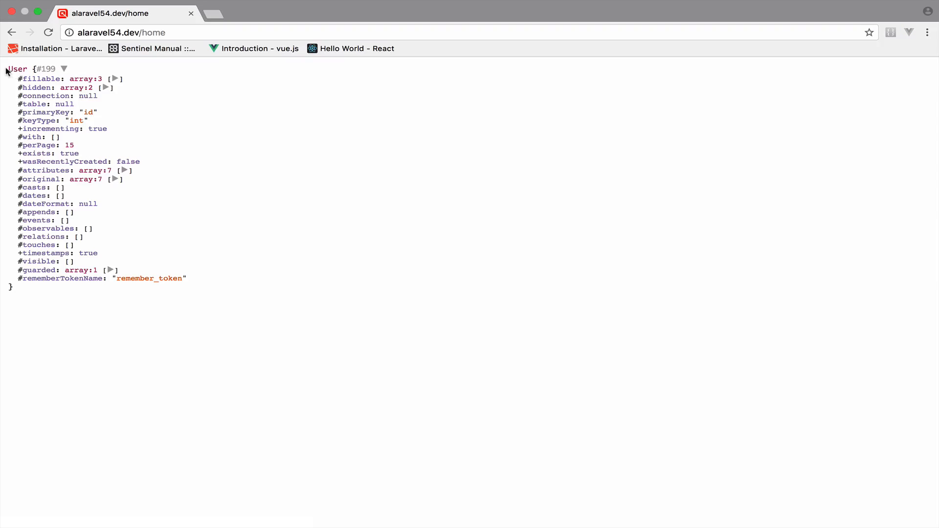
pyautogui.doubleClick(17, 69)
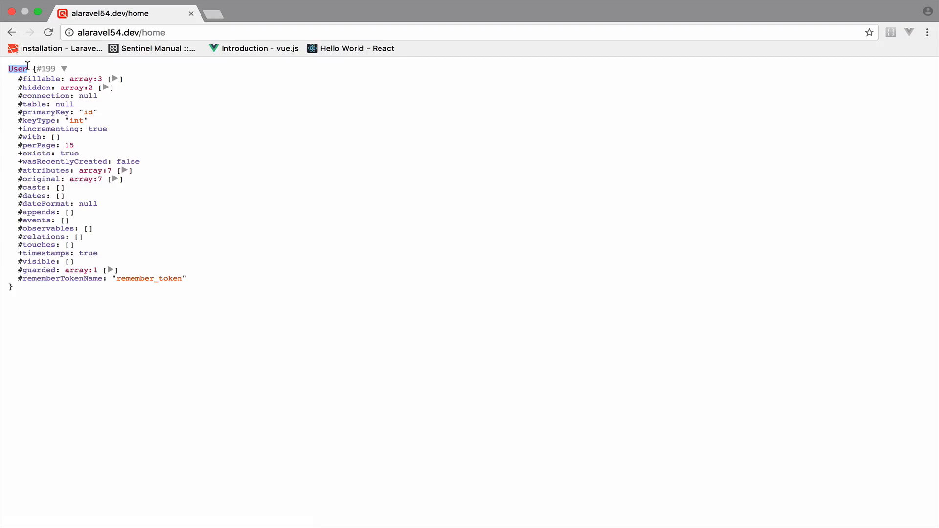
pyautogui.moveTo(37, 114)
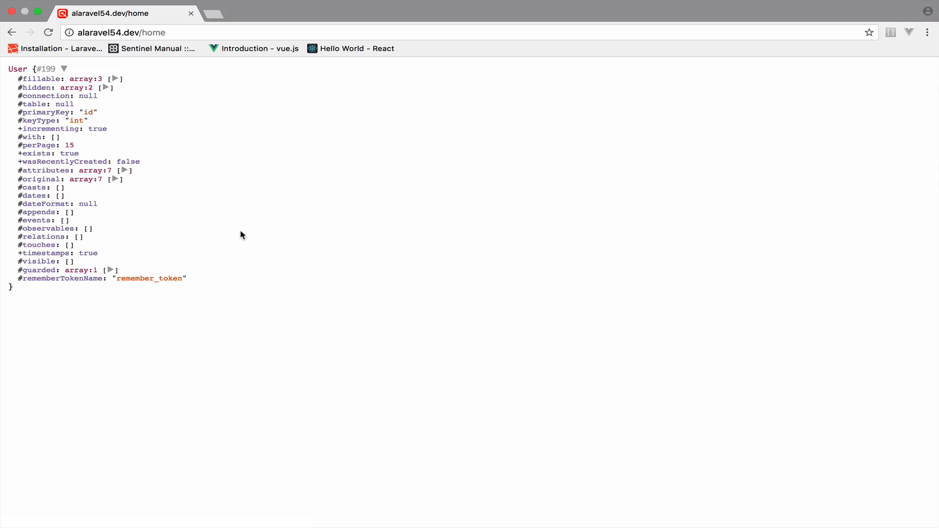
pyautogui.moveTo(389, 249)
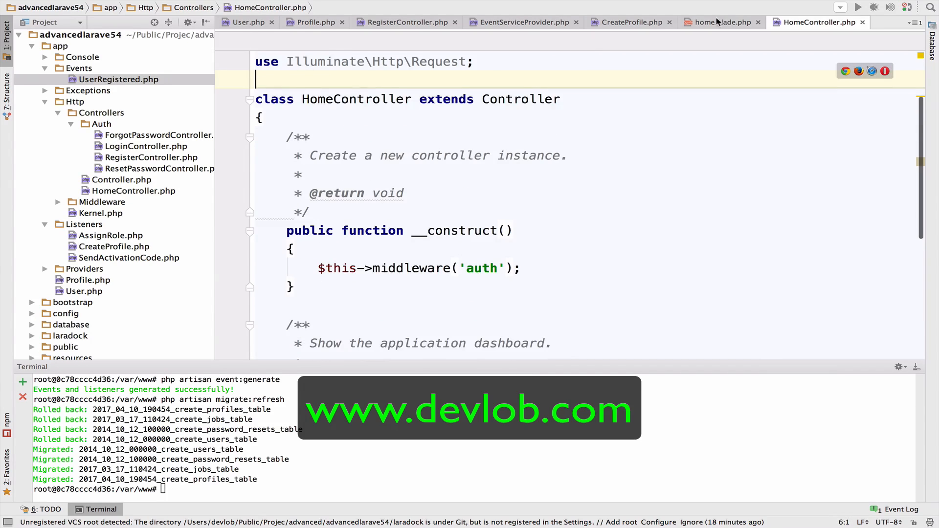
# Return to home.blade.php and select the {{ Auth::user()->profile->city }} line
pyautogui.click(721, 22)
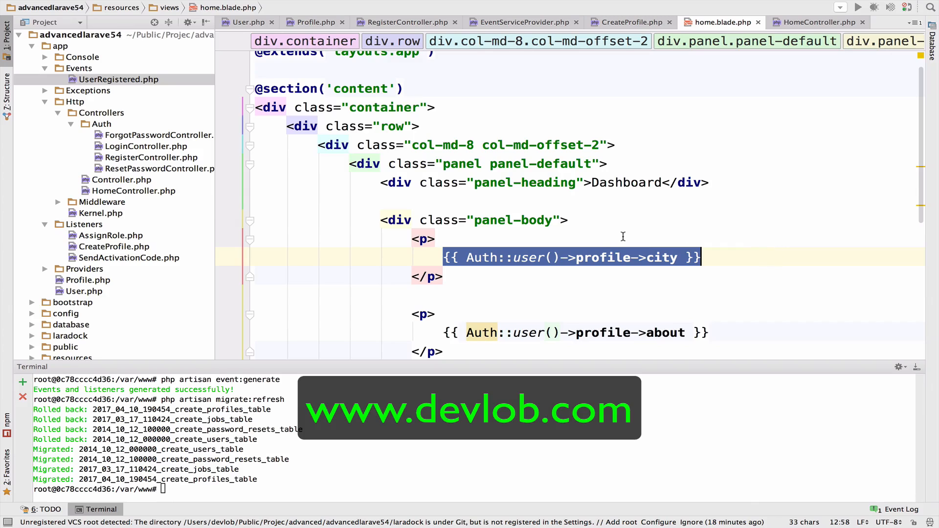
pyautogui.click(653, 258)
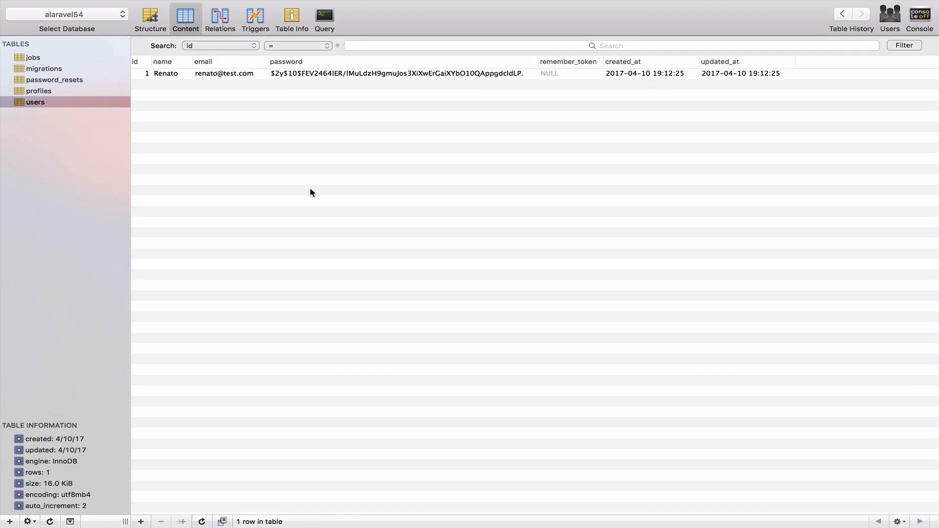
pyautogui.moveTo(239, 171)
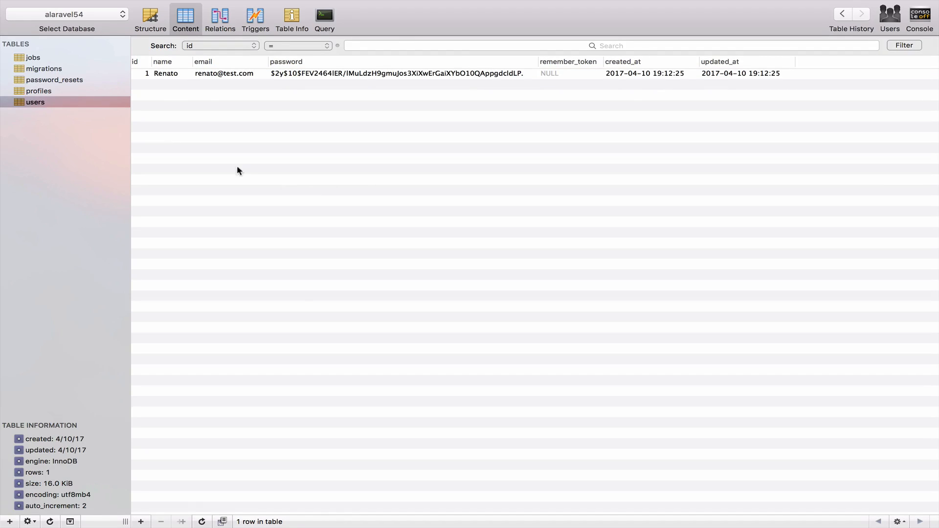
# Show the profiles table's row and inspect its user_id 1 value without editing it
pyautogui.click(35, 91)
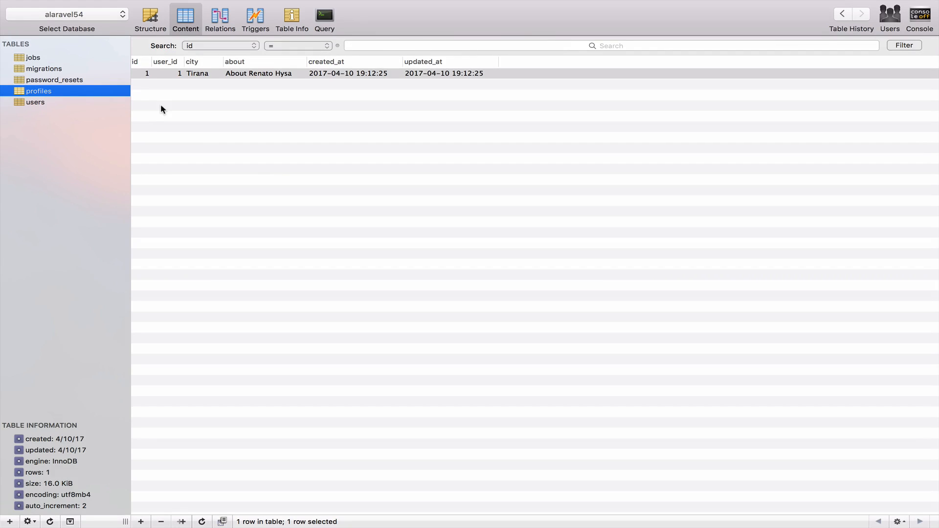
pyautogui.moveTo(155, 98)
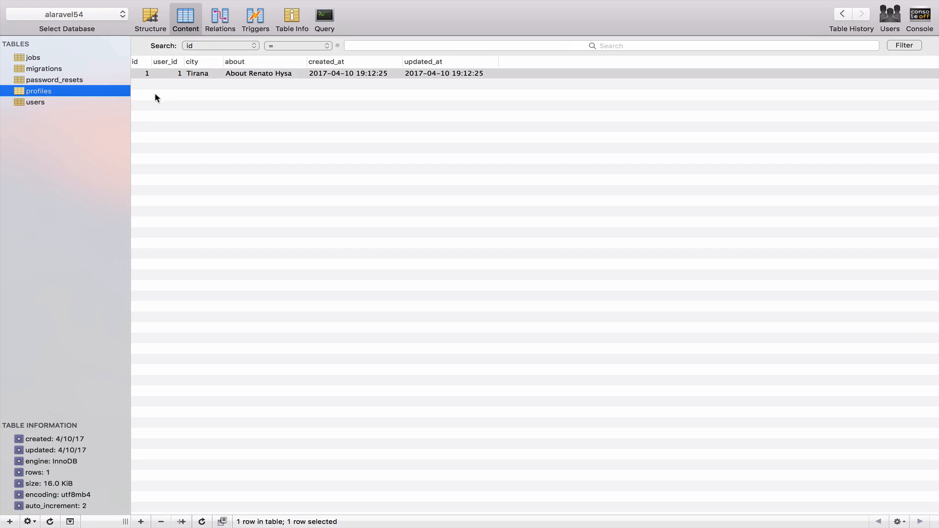
pyautogui.doubleClick(168, 73)
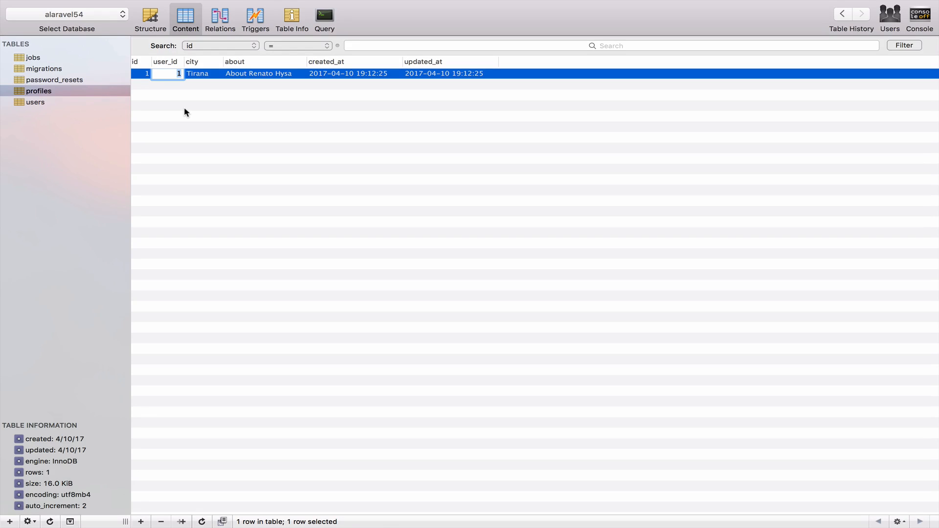
pyautogui.moveTo(265, 134)
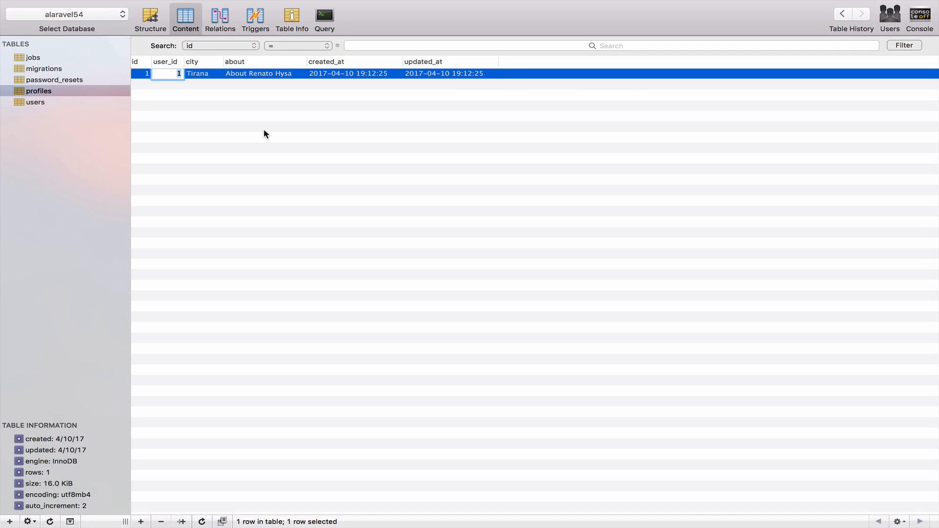
pyautogui.click(36, 91)
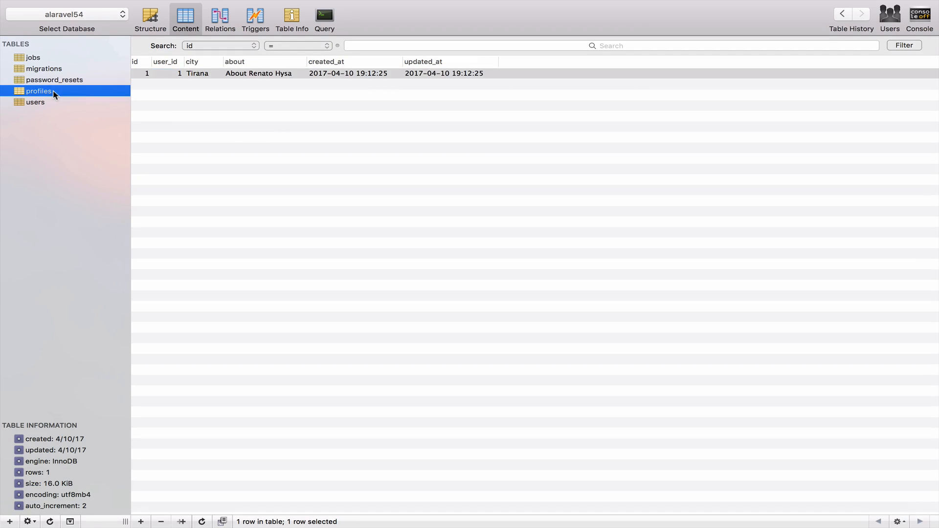